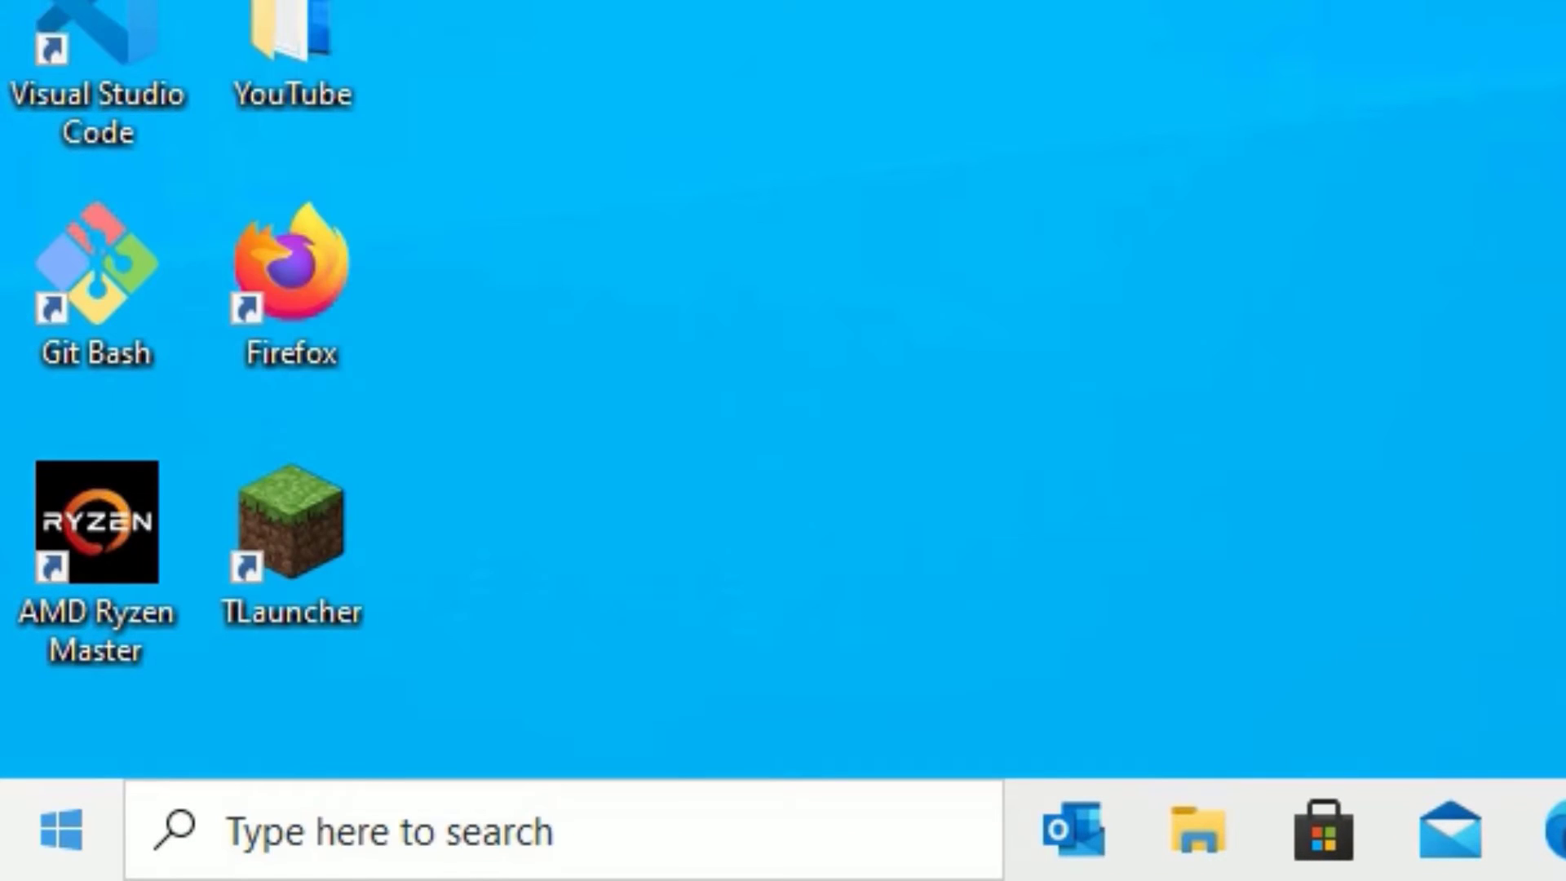
# Launch the Services console from the Run dialog with services.msc
pyautogui.rightClick(59, 831)
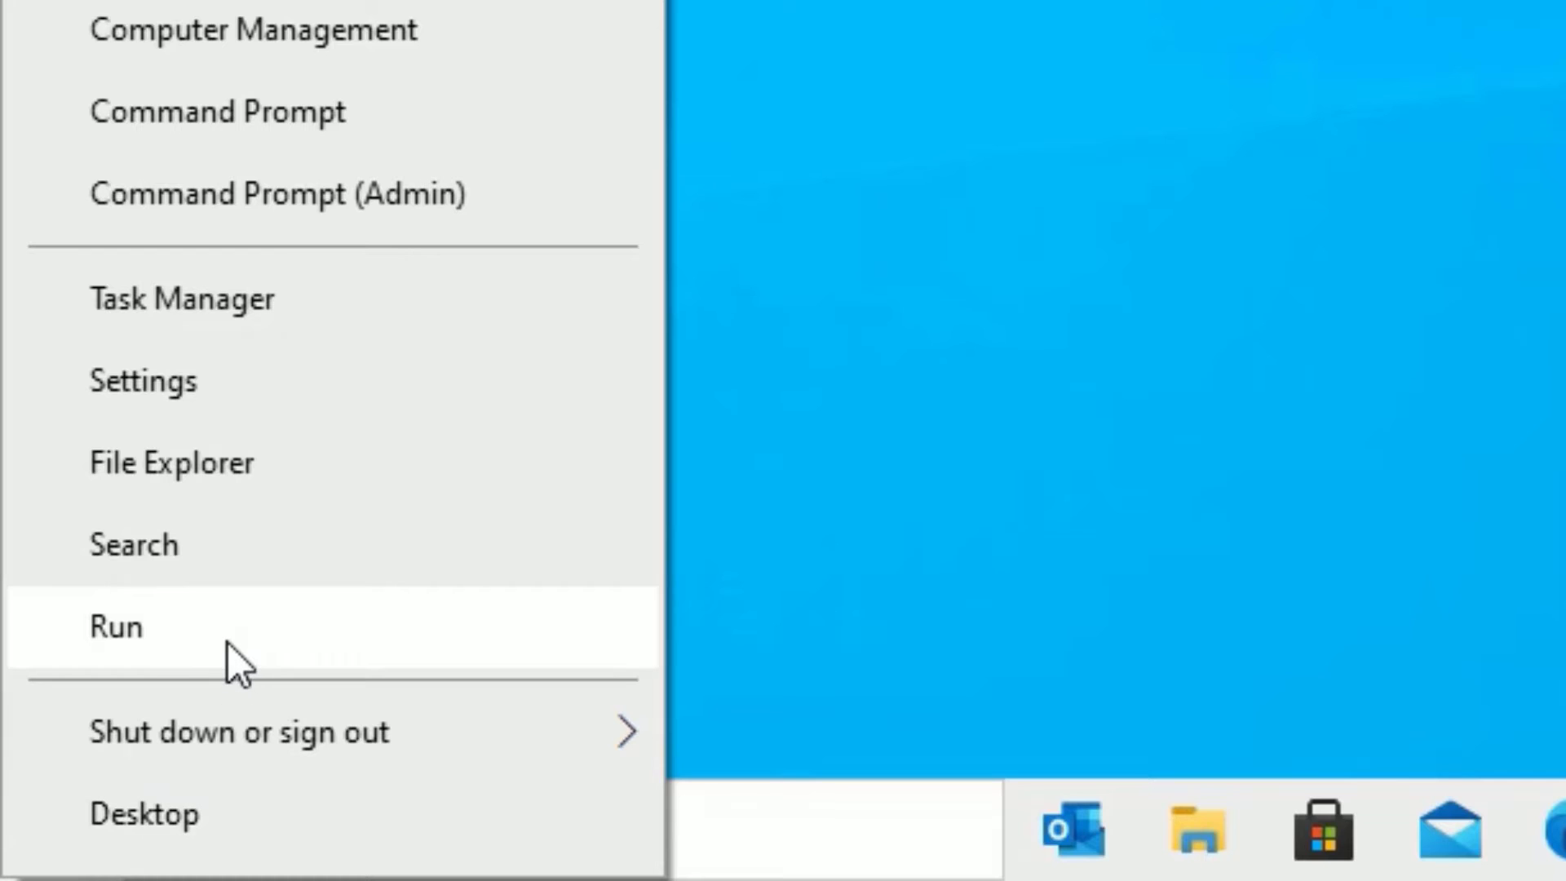
pyautogui.click(117, 626)
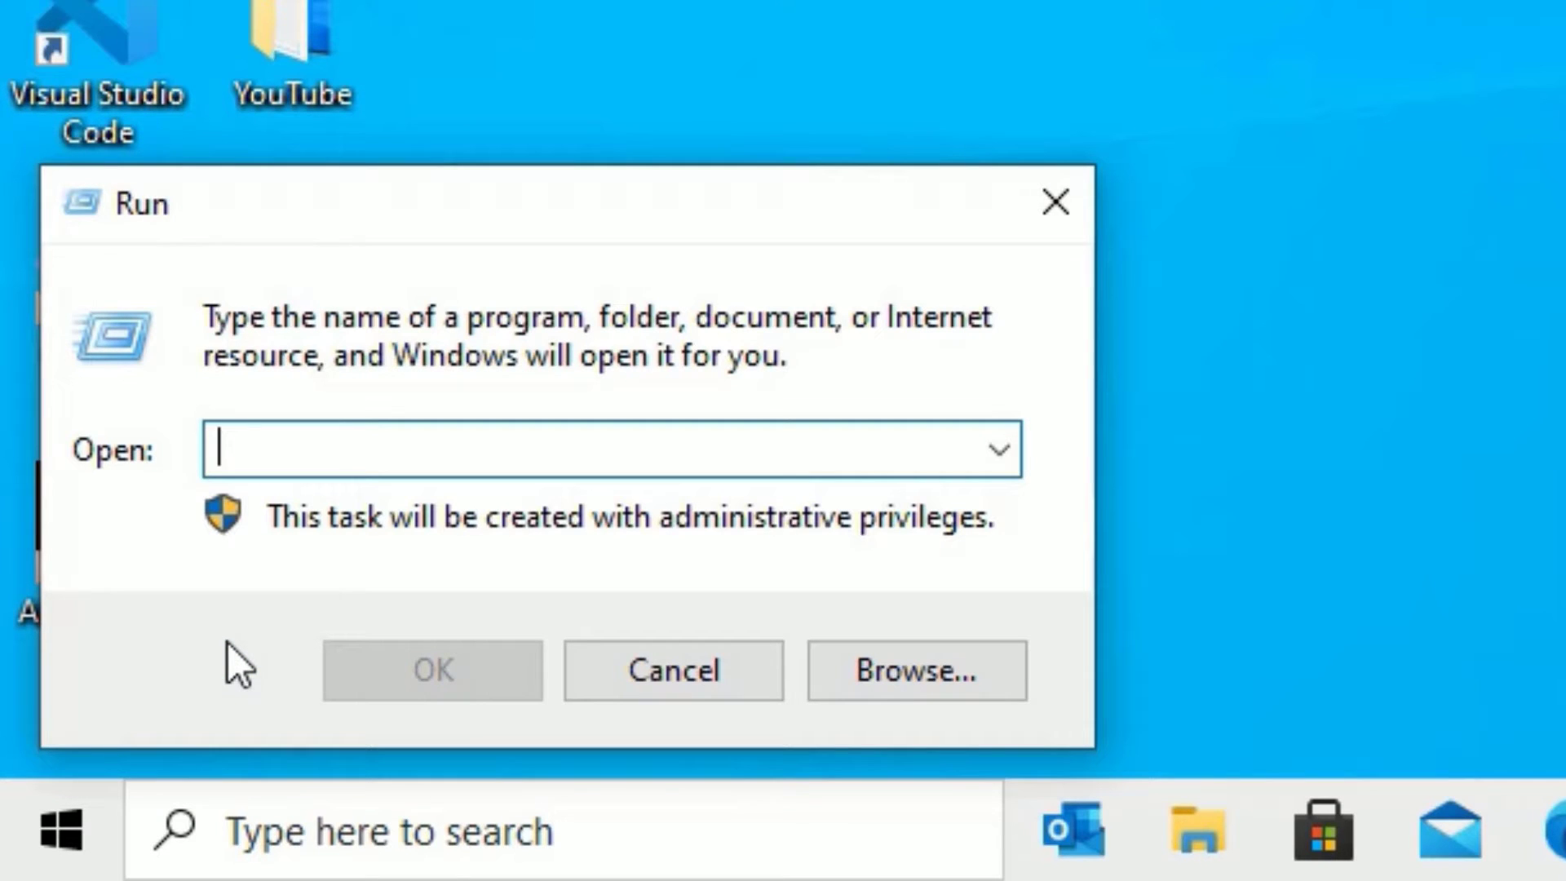
pyautogui.write('s')
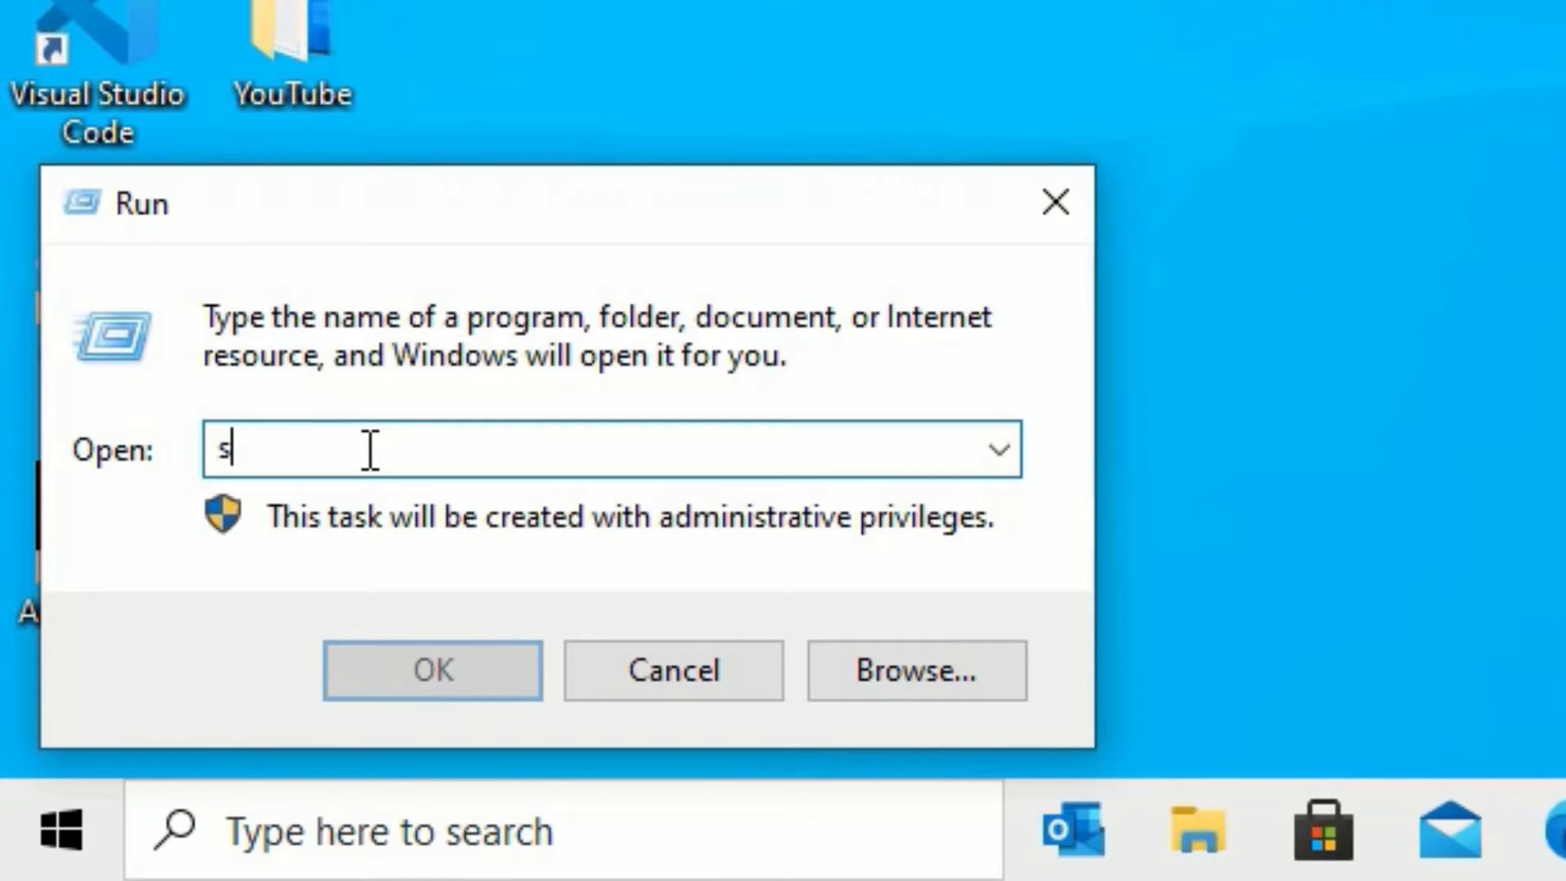
pyautogui.write('ervices.m')
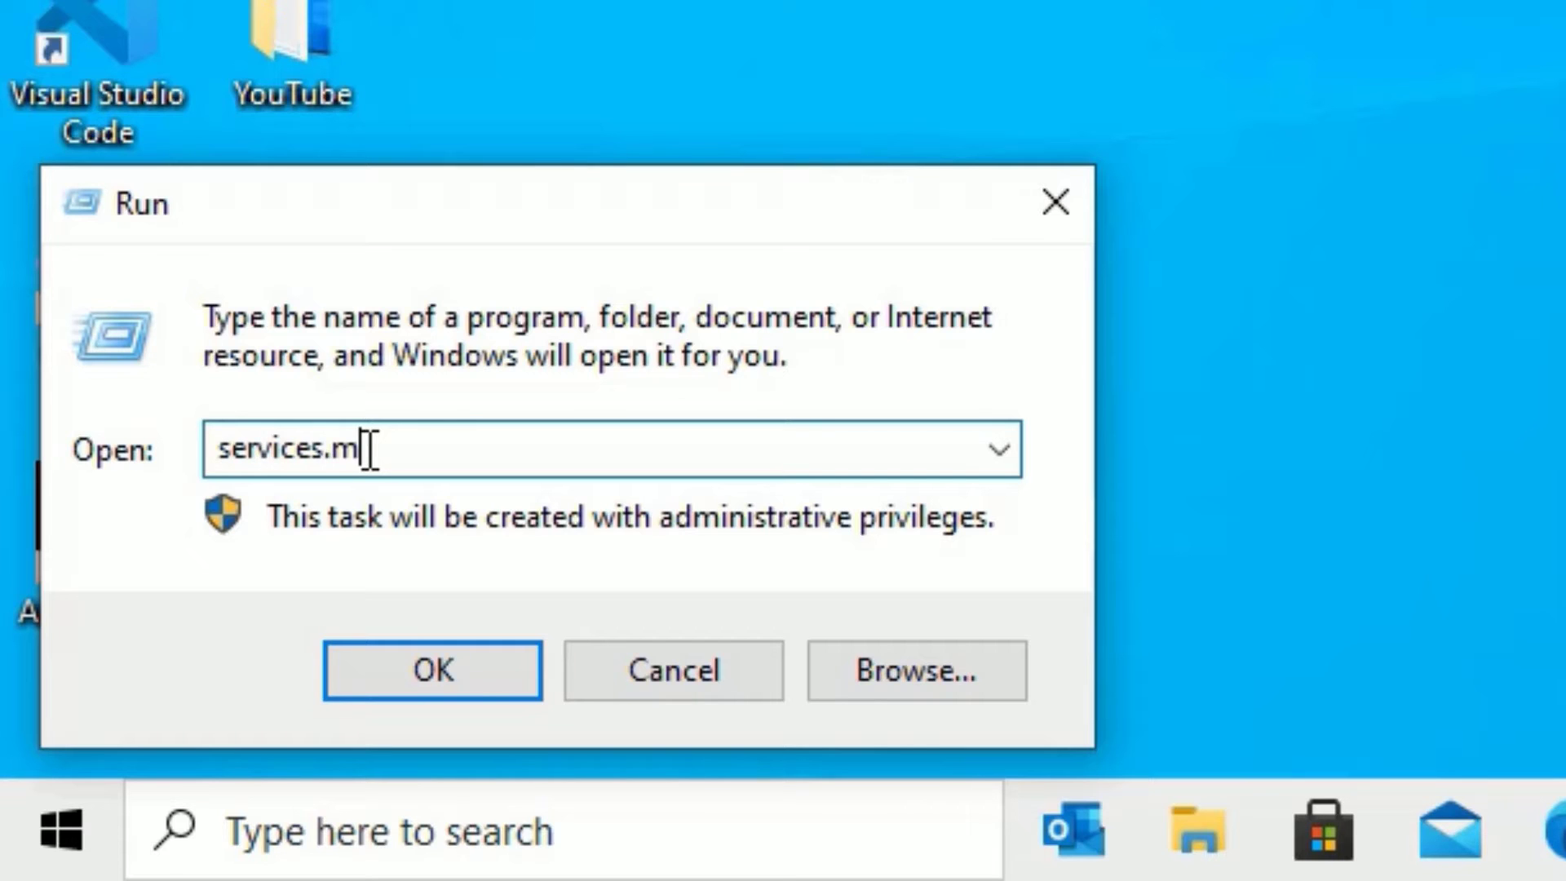
pyautogui.click(432, 670)
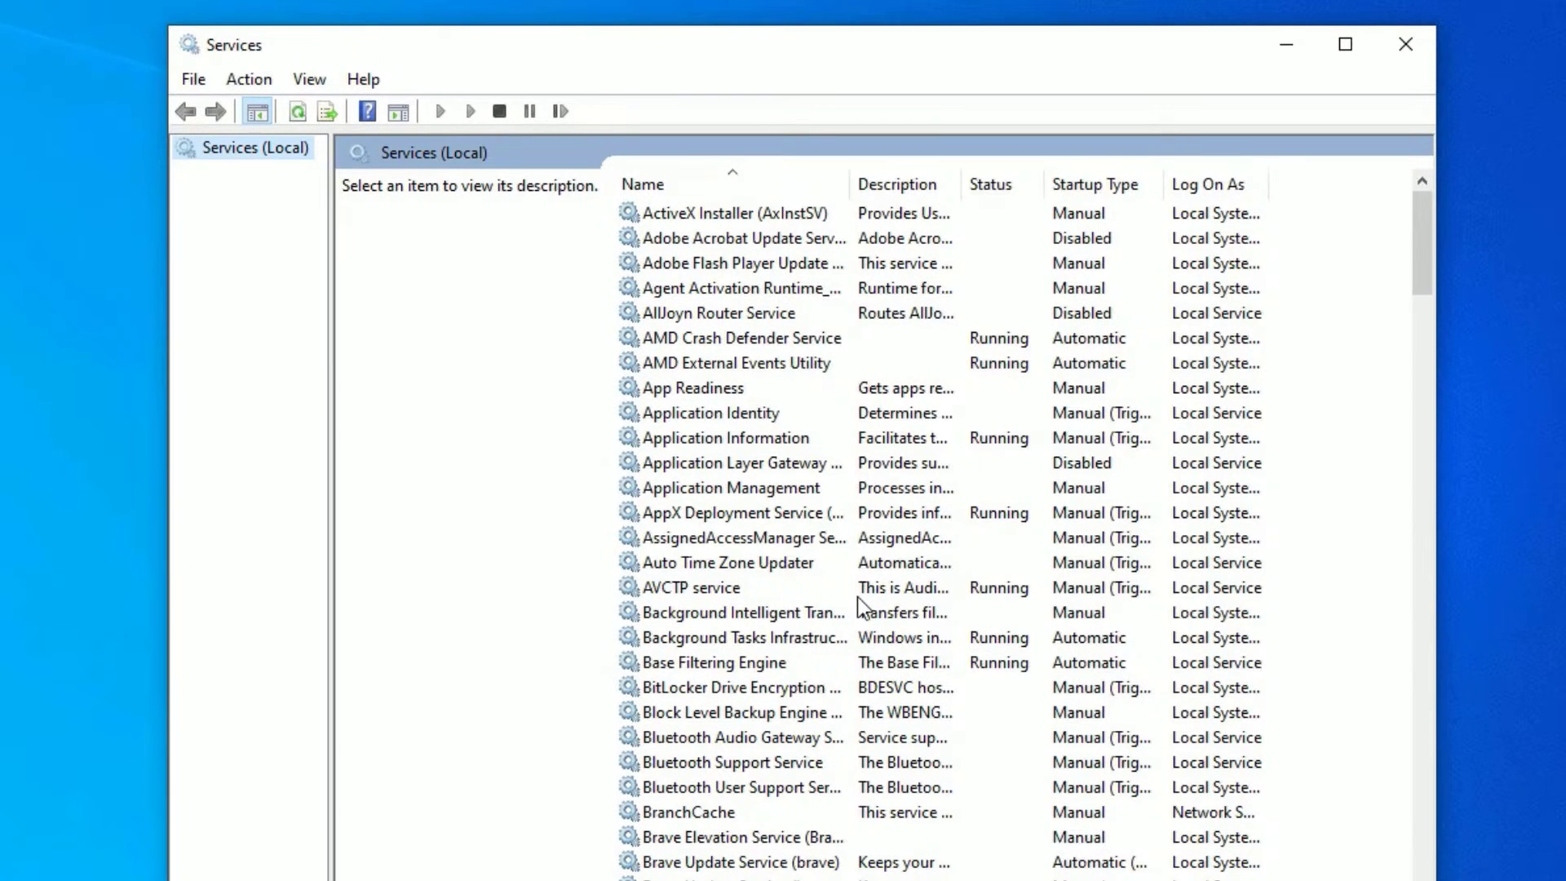
pyautogui.click(739, 638)
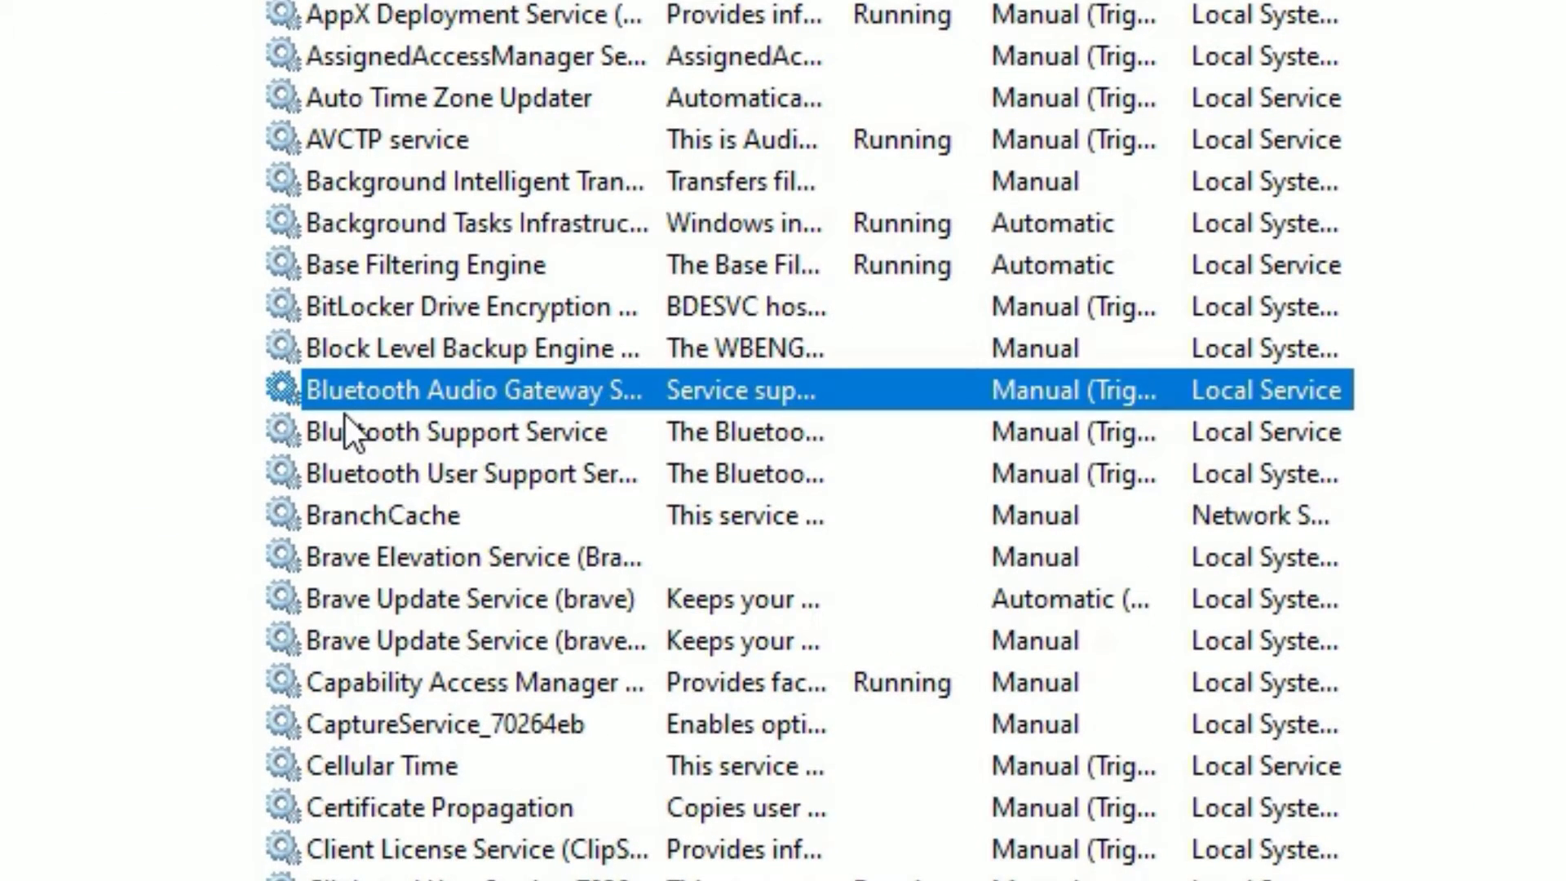
pyautogui.moveTo(351, 476)
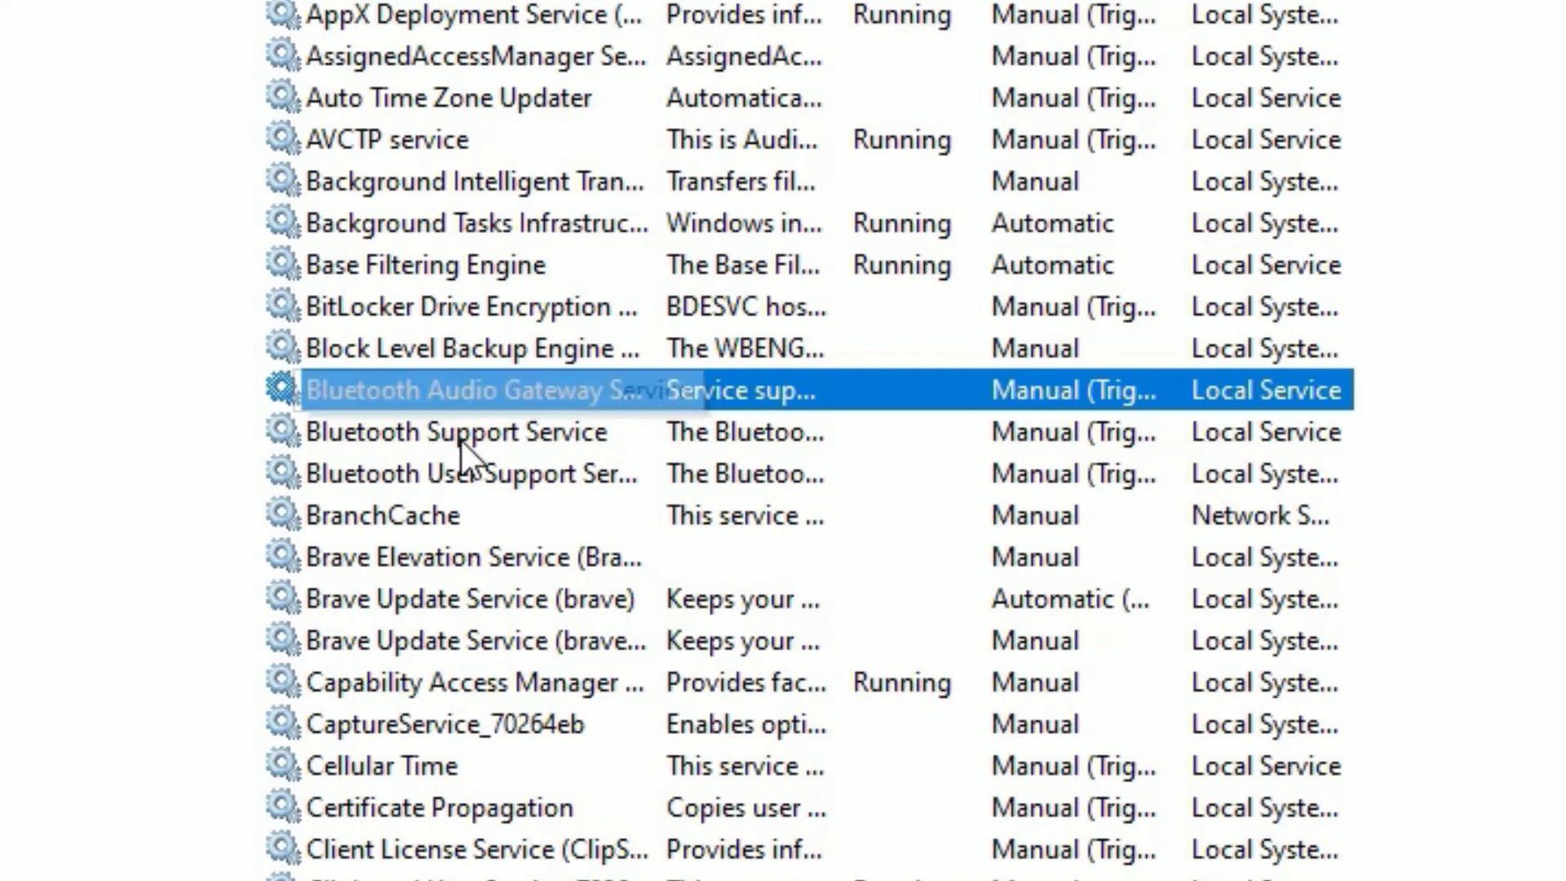
pyautogui.click(453, 473)
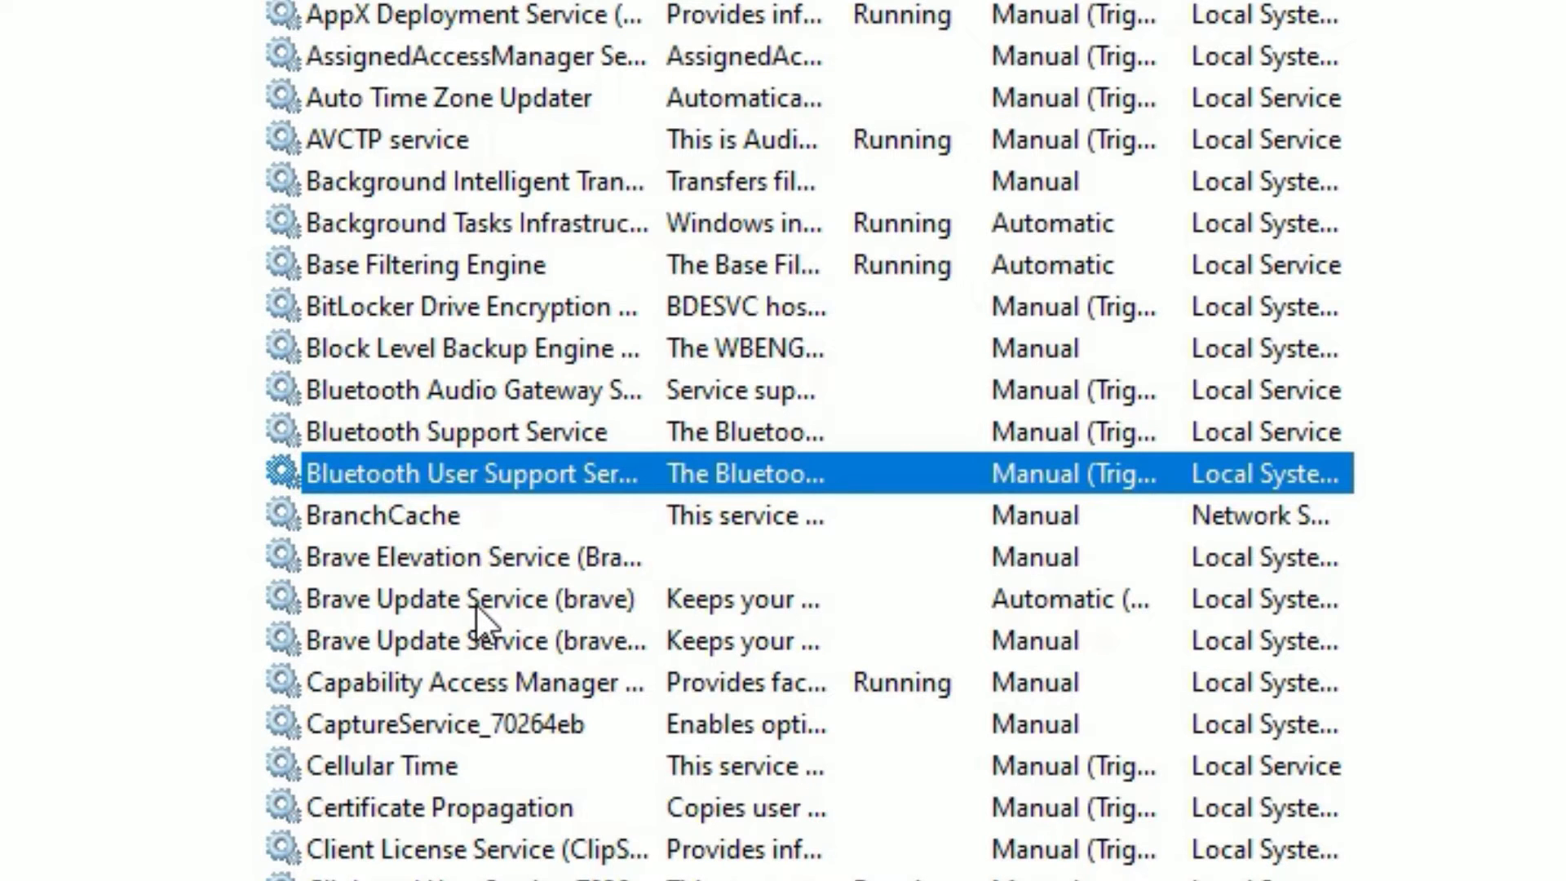
# Set Bluetooth Audio Gateway Service to Automatic startup and start it from its properties
pyautogui.rightClick(468, 390)
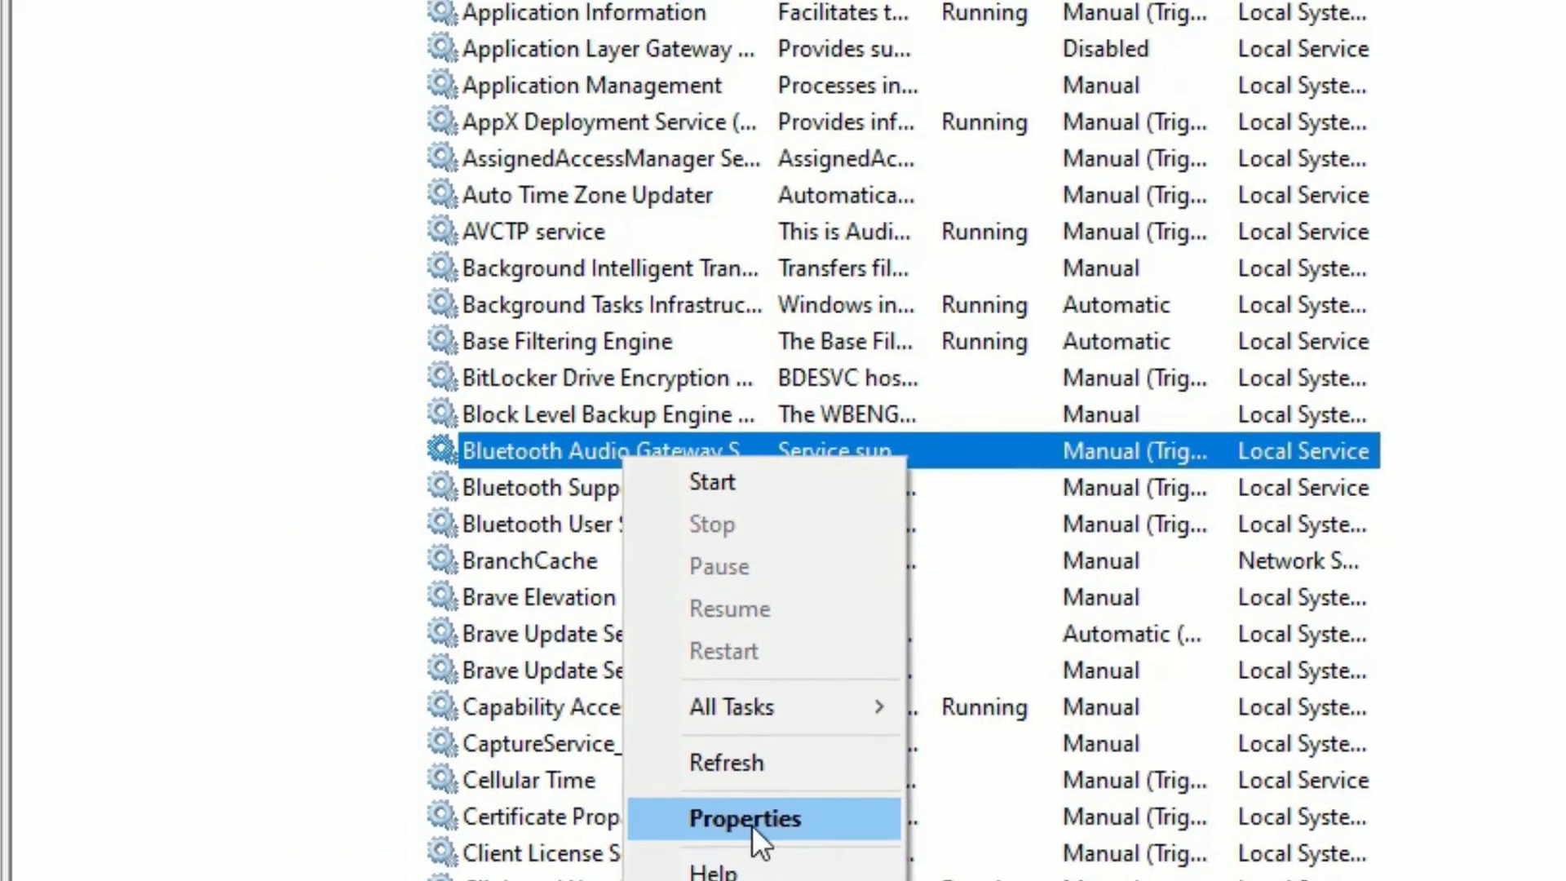
pyautogui.click(744, 819)
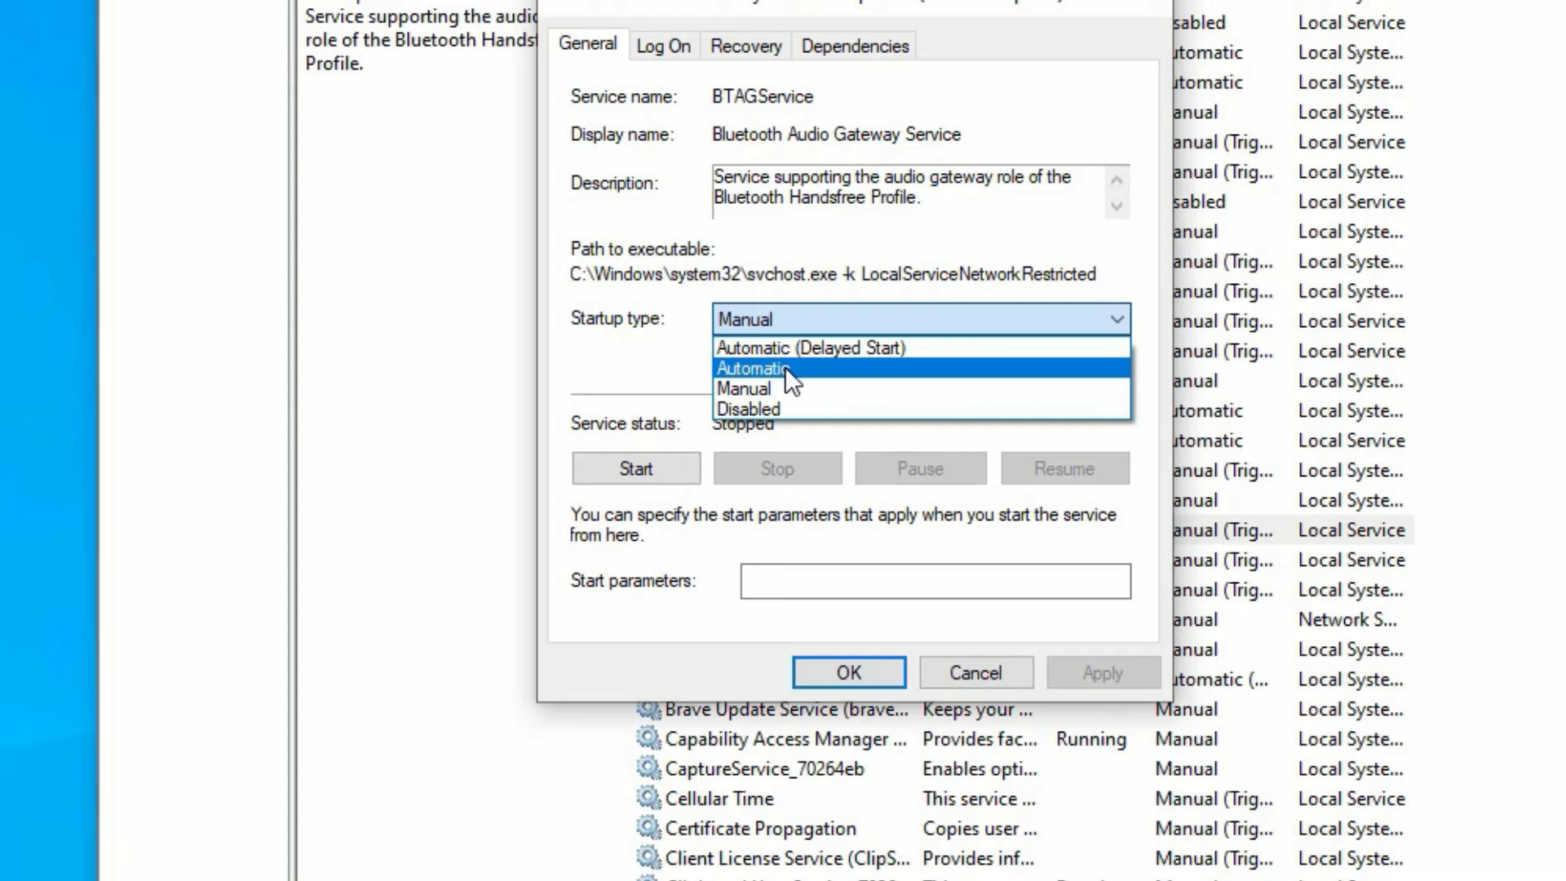
pyautogui.click(754, 368)
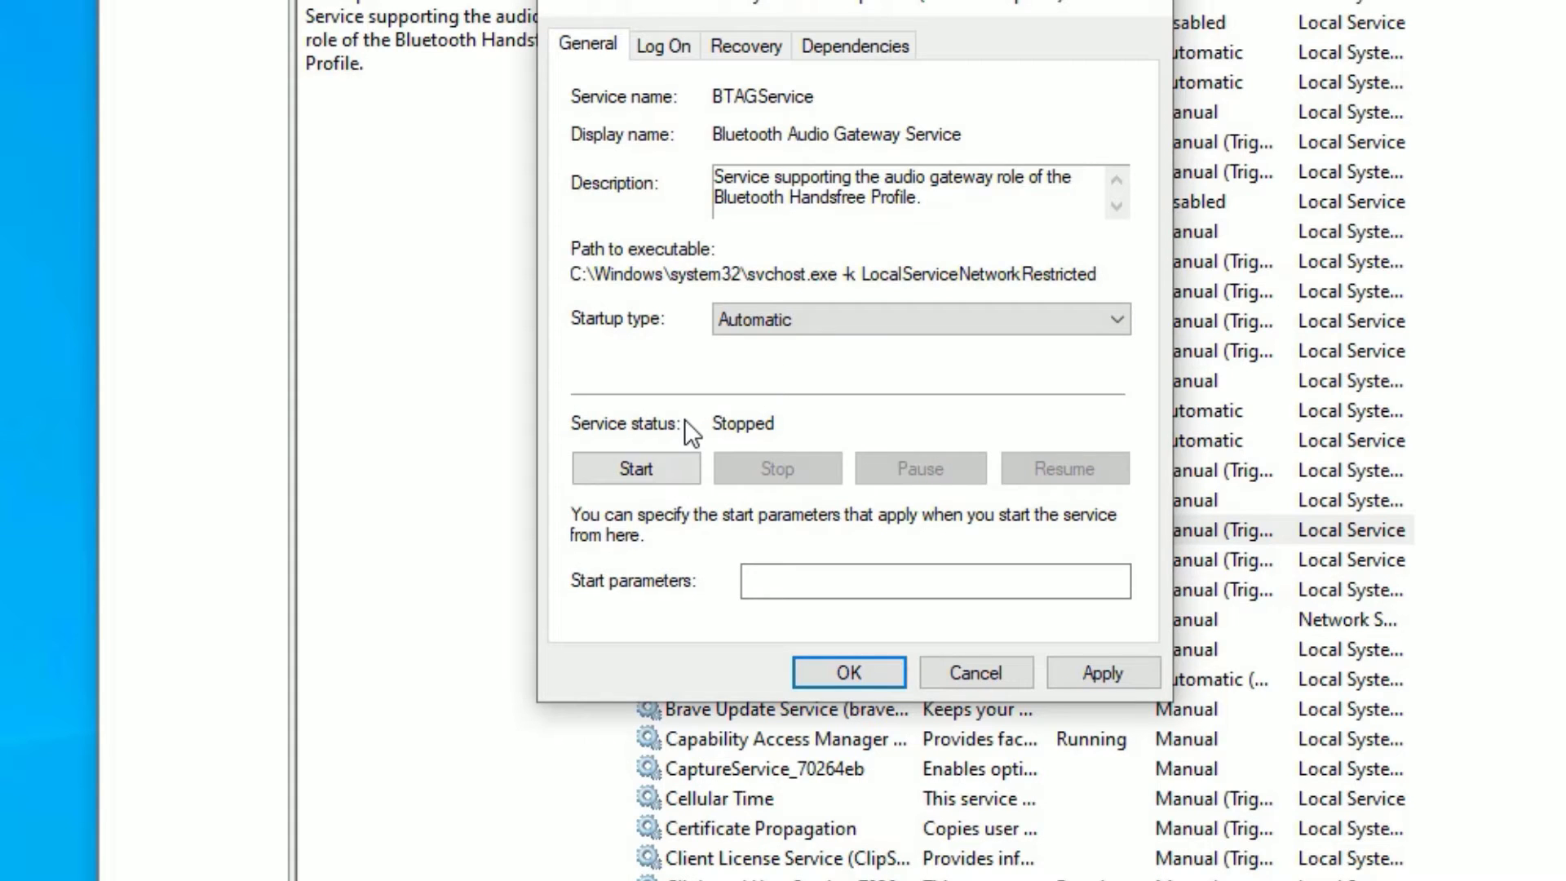
pyautogui.click(636, 468)
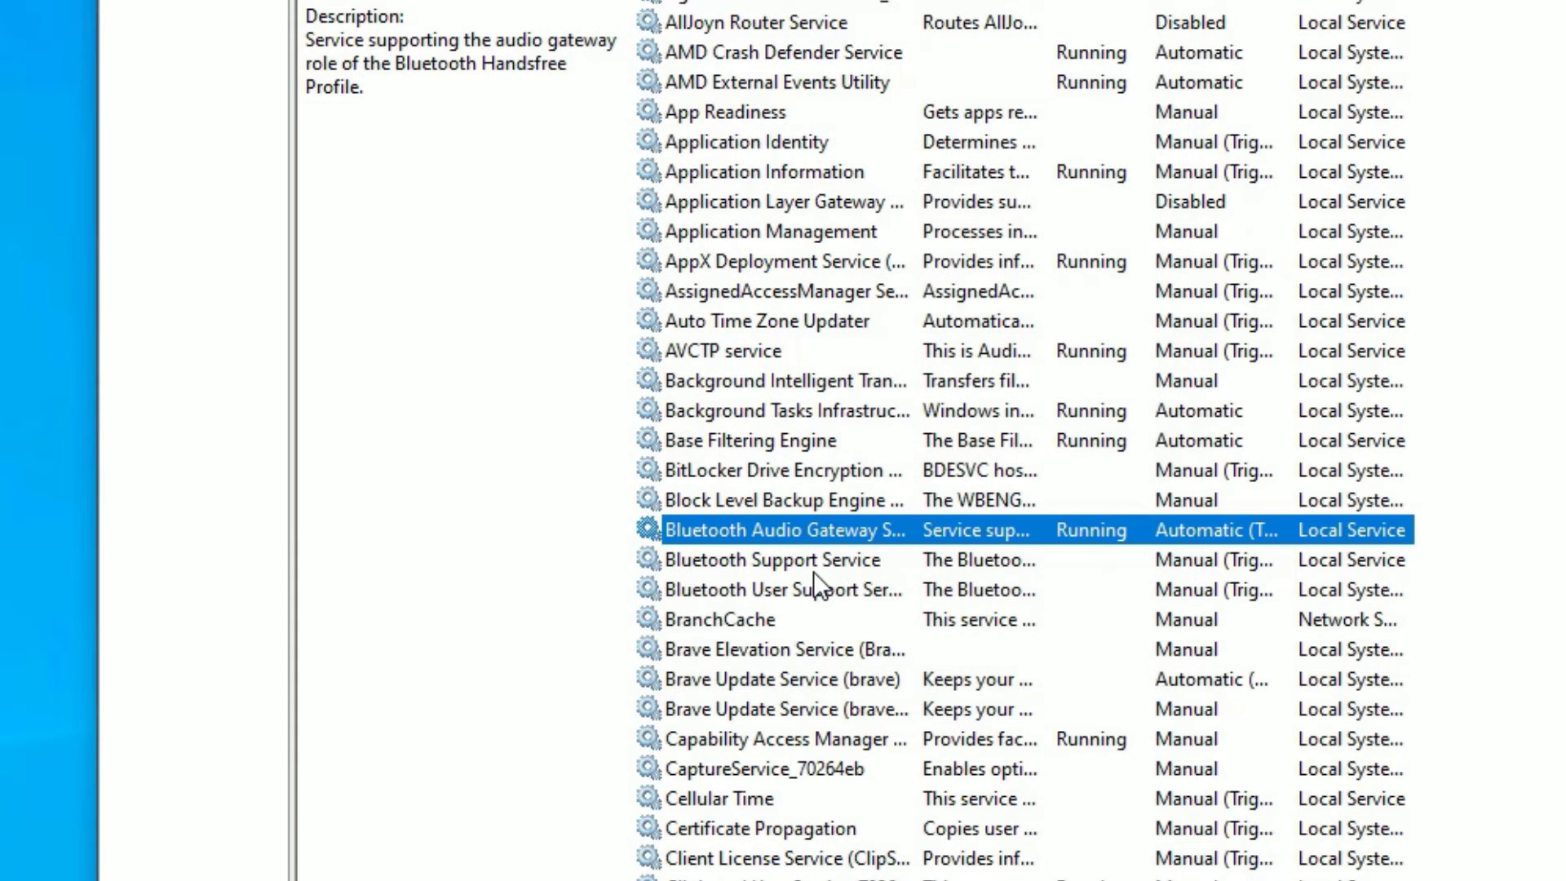
# Set Bluetooth Support Service to Automatic startup and start it from its properties
pyautogui.click(771, 560)
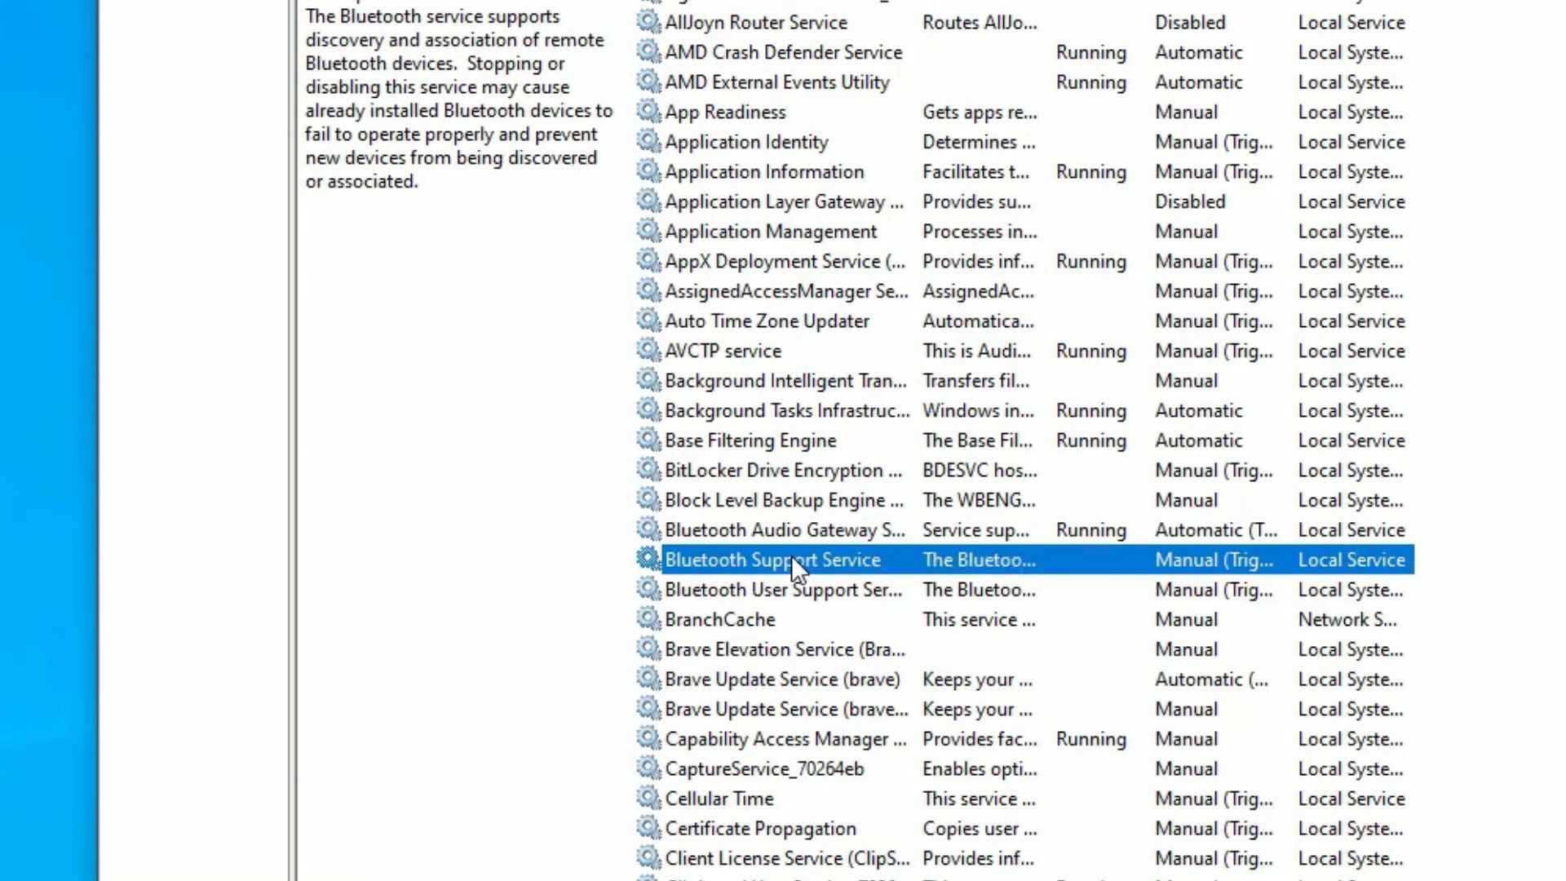
pyautogui.rightClick(796, 559)
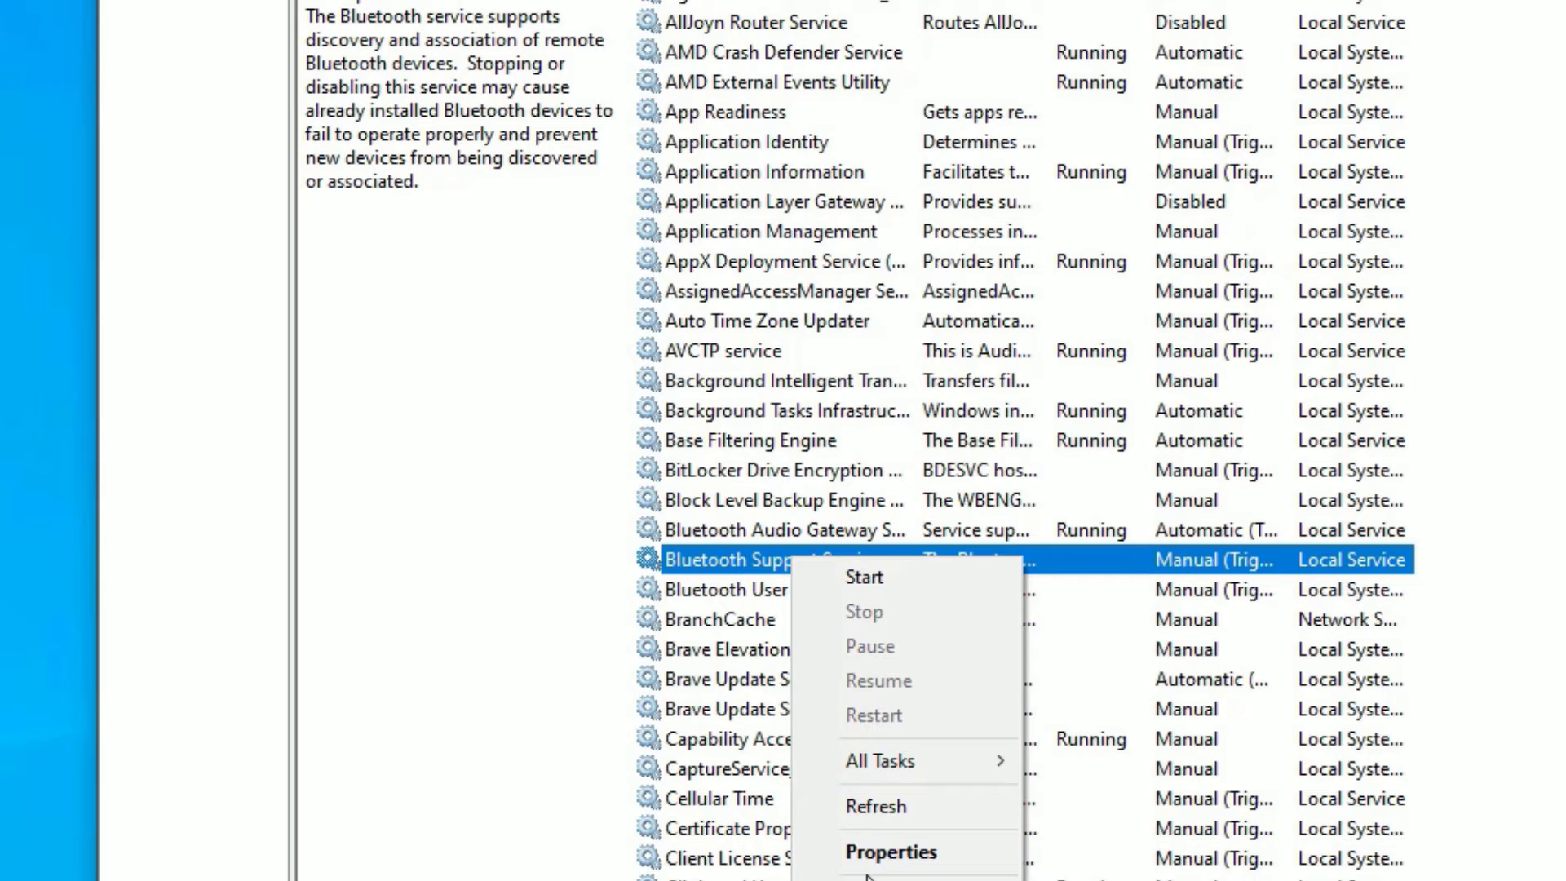
pyautogui.click(890, 851)
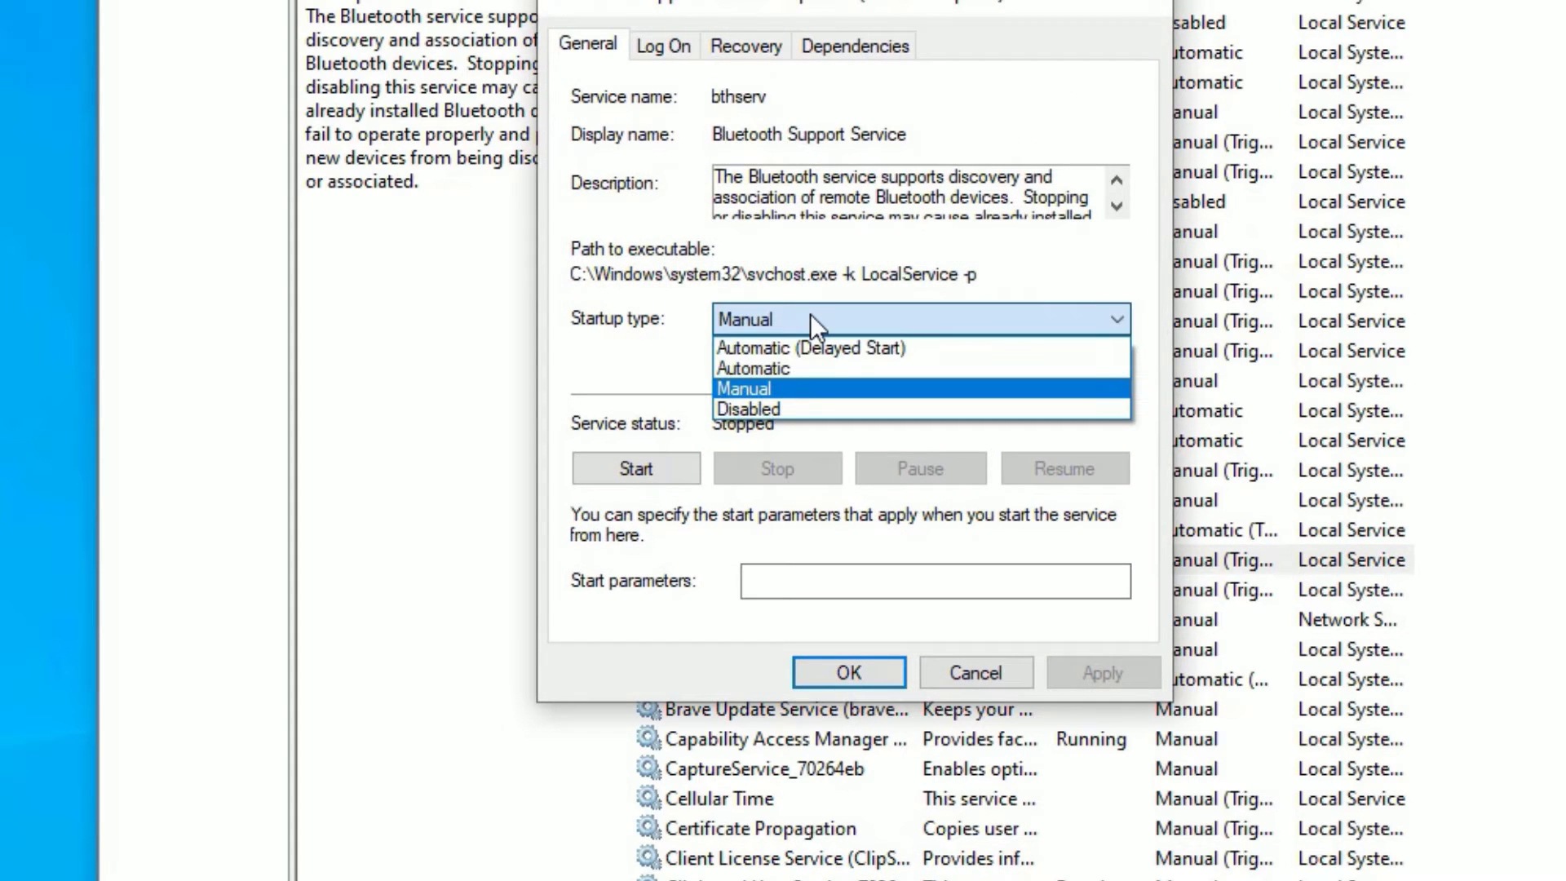
pyautogui.click(753, 368)
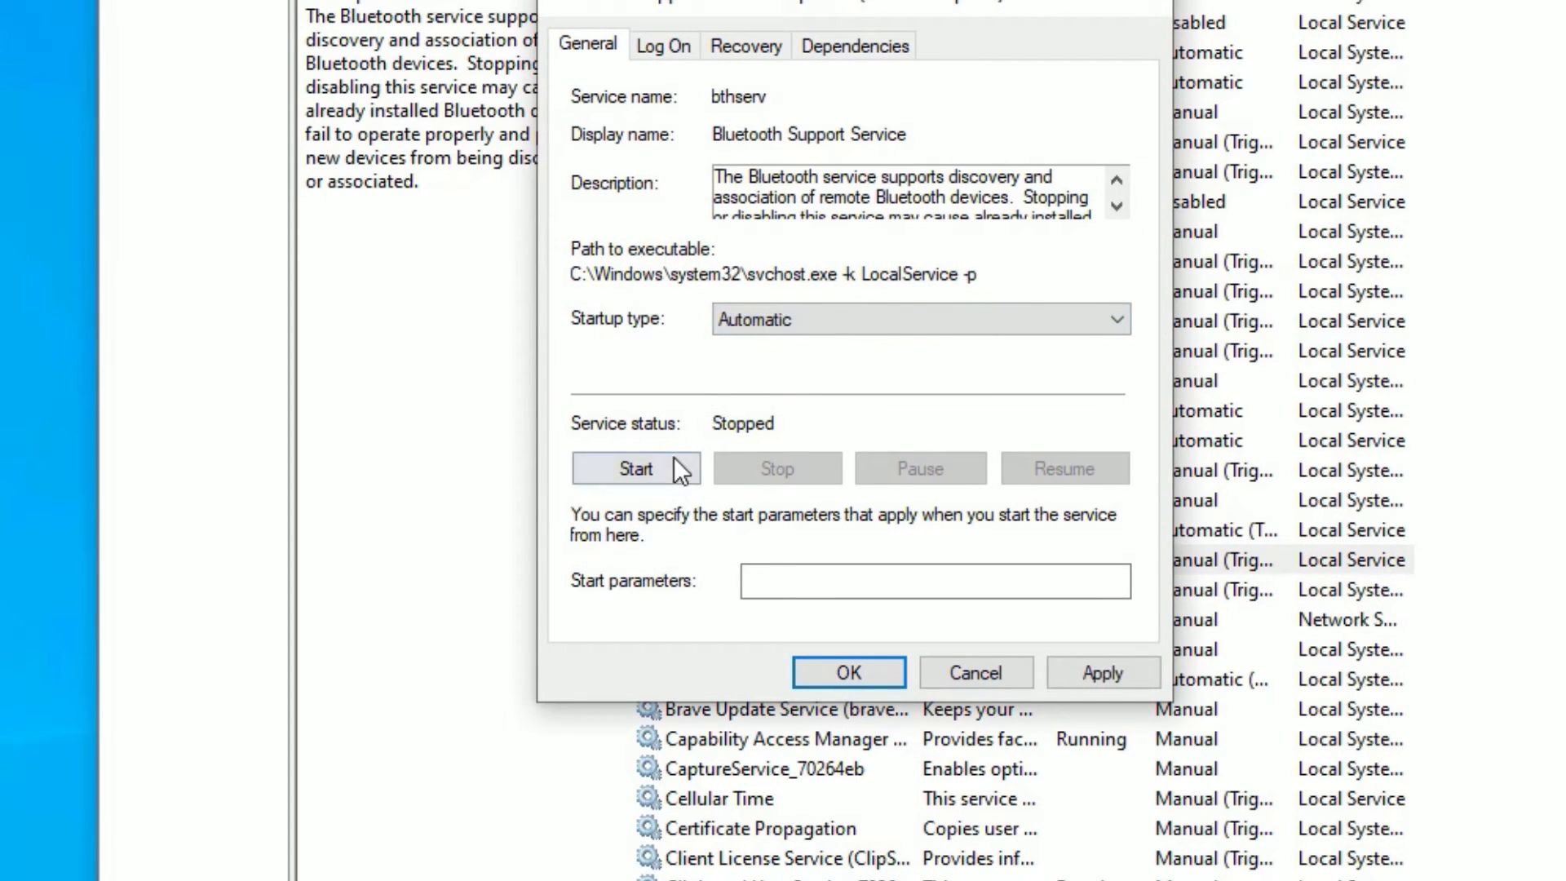
pyautogui.click(636, 468)
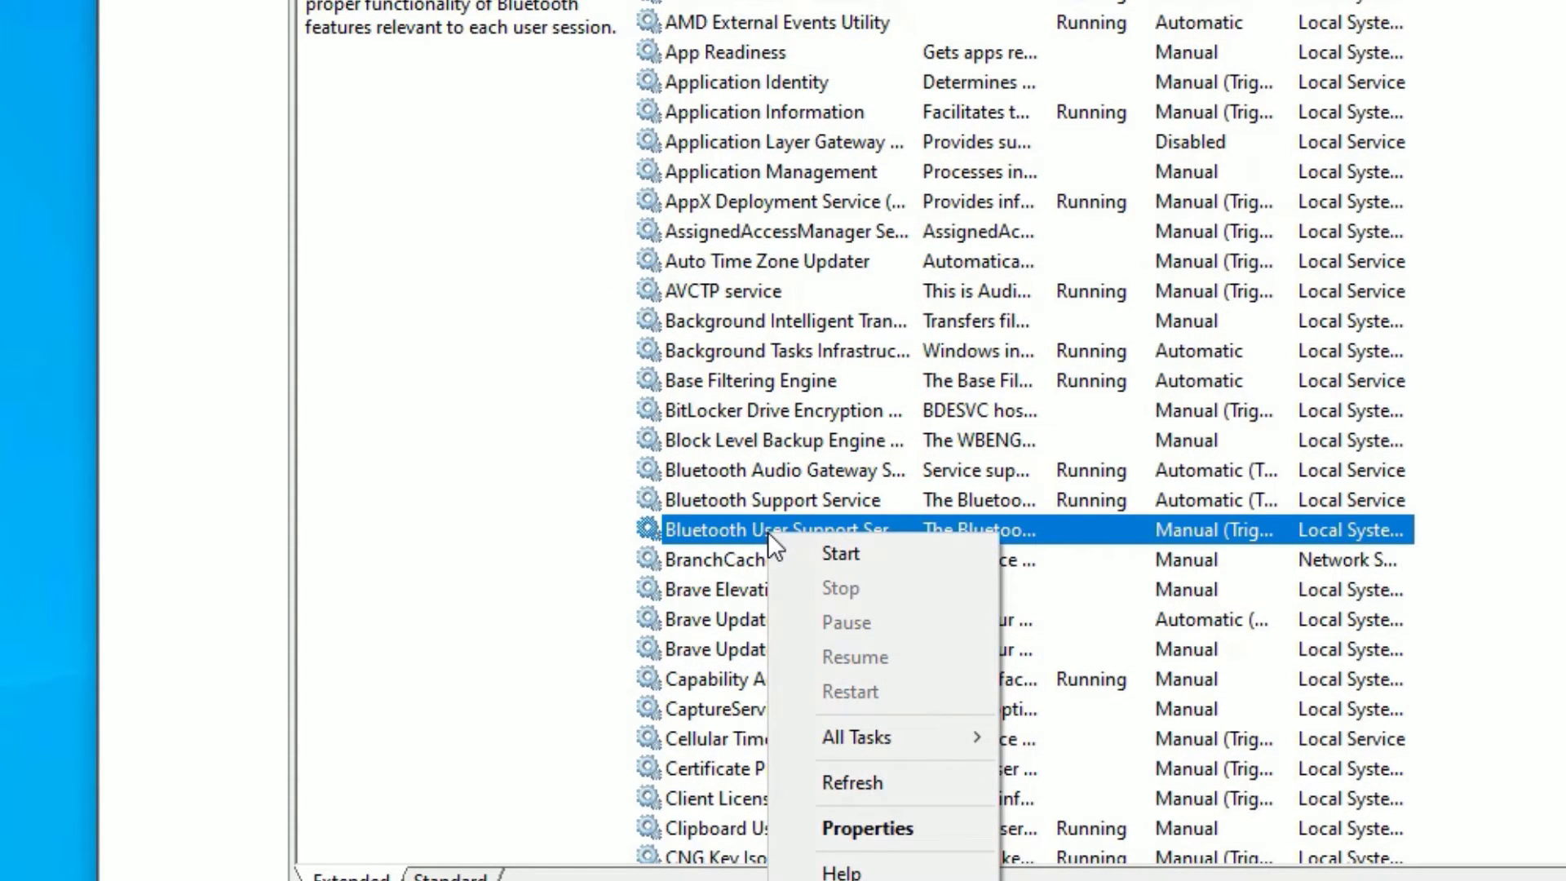
# Set Bluetooth User Support Service to Automatic, apply, and dismiss the 'parameter is incorrect' error
pyautogui.click(866, 829)
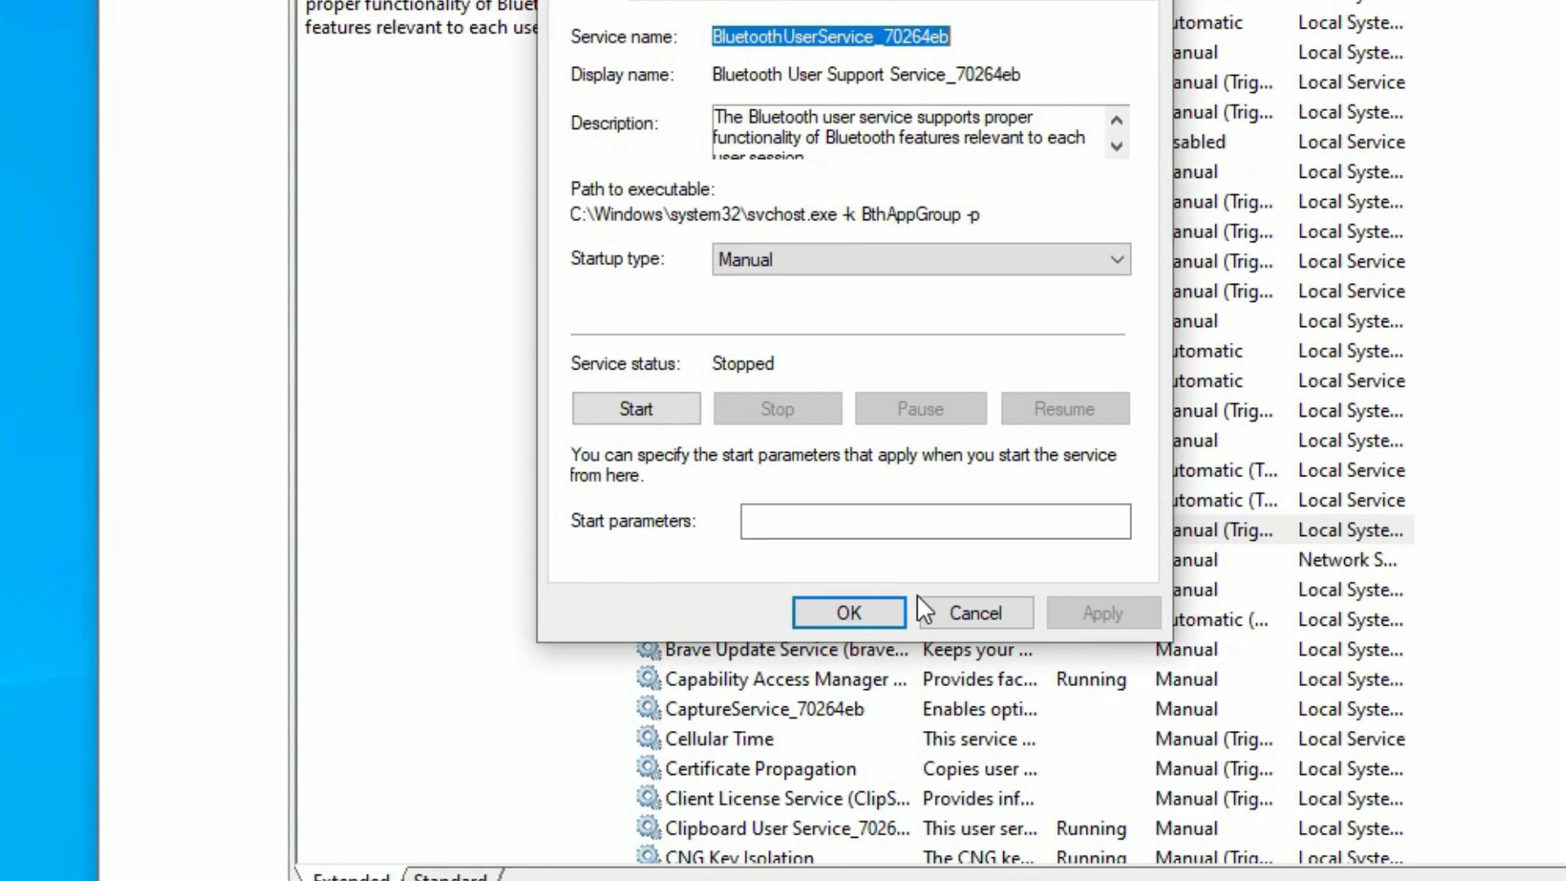
pyautogui.click(920, 260)
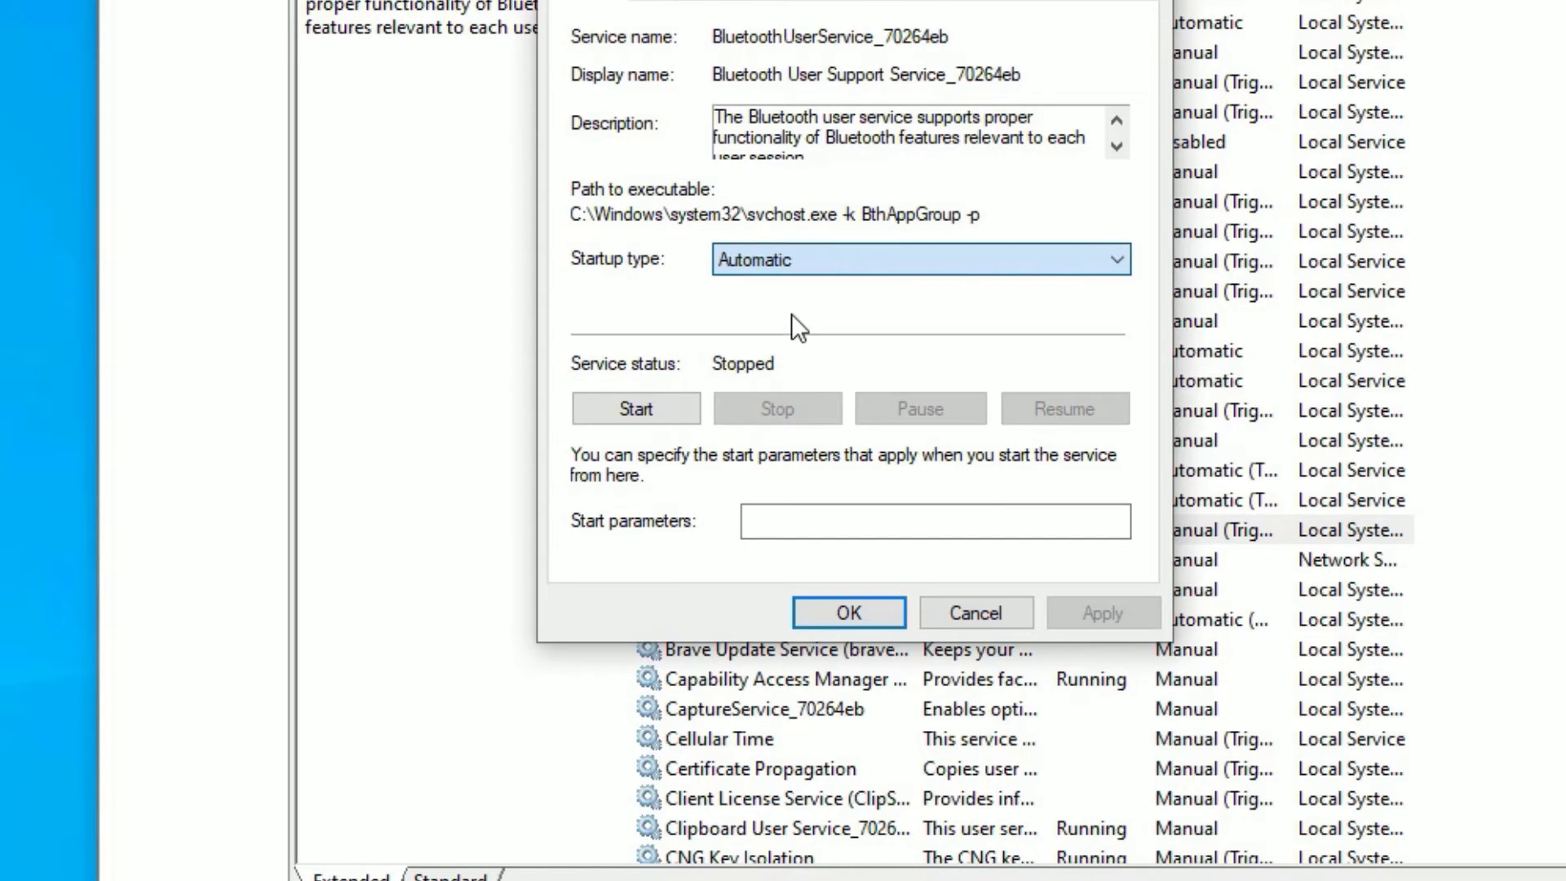
pyautogui.click(636, 407)
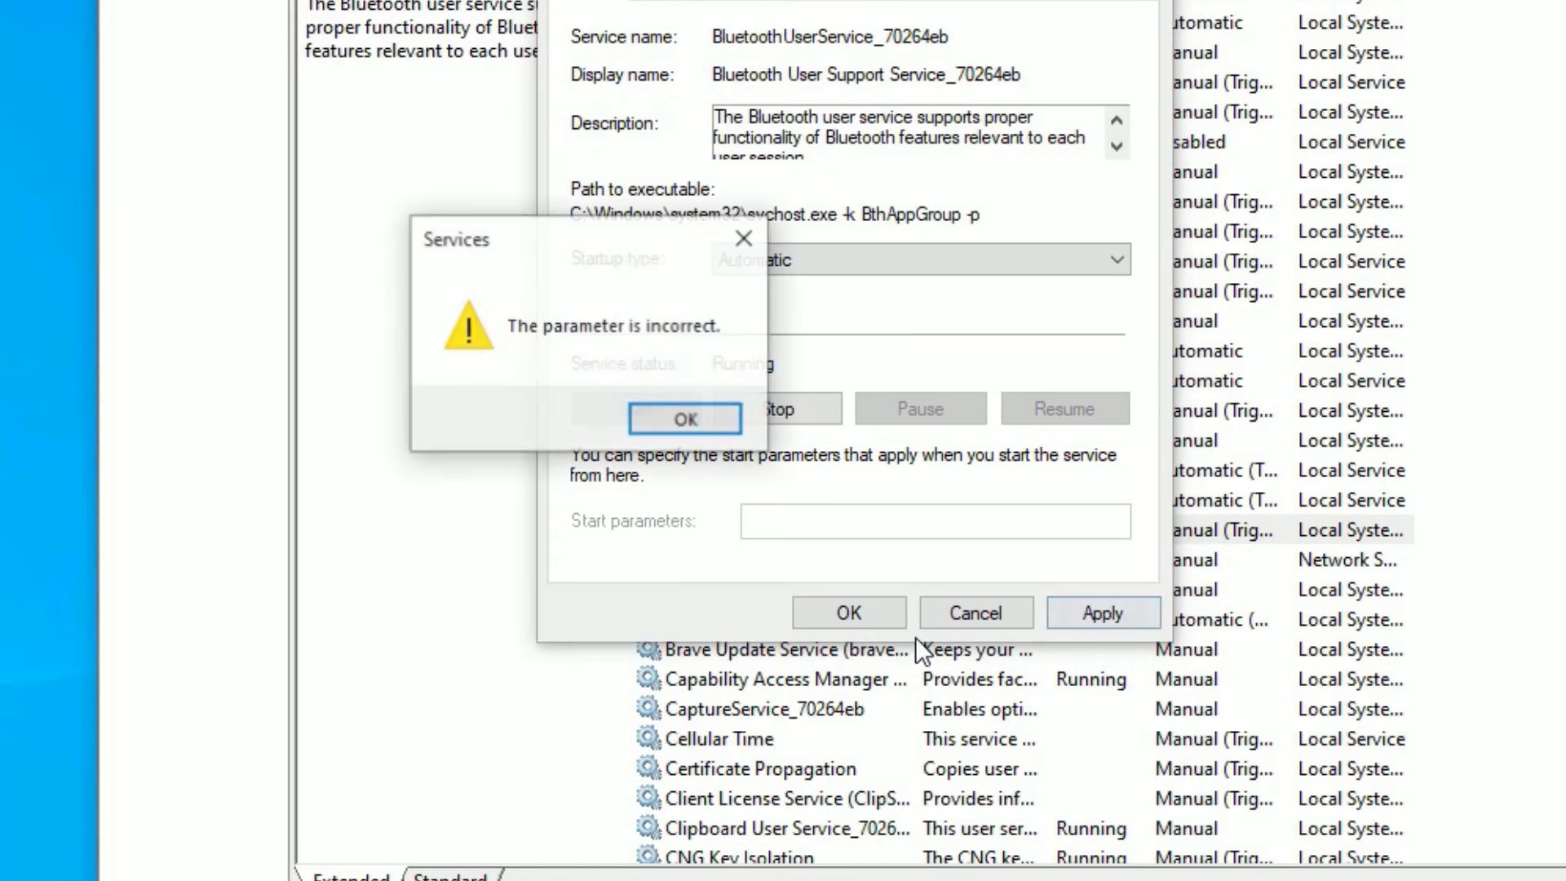
pyautogui.click(685, 417)
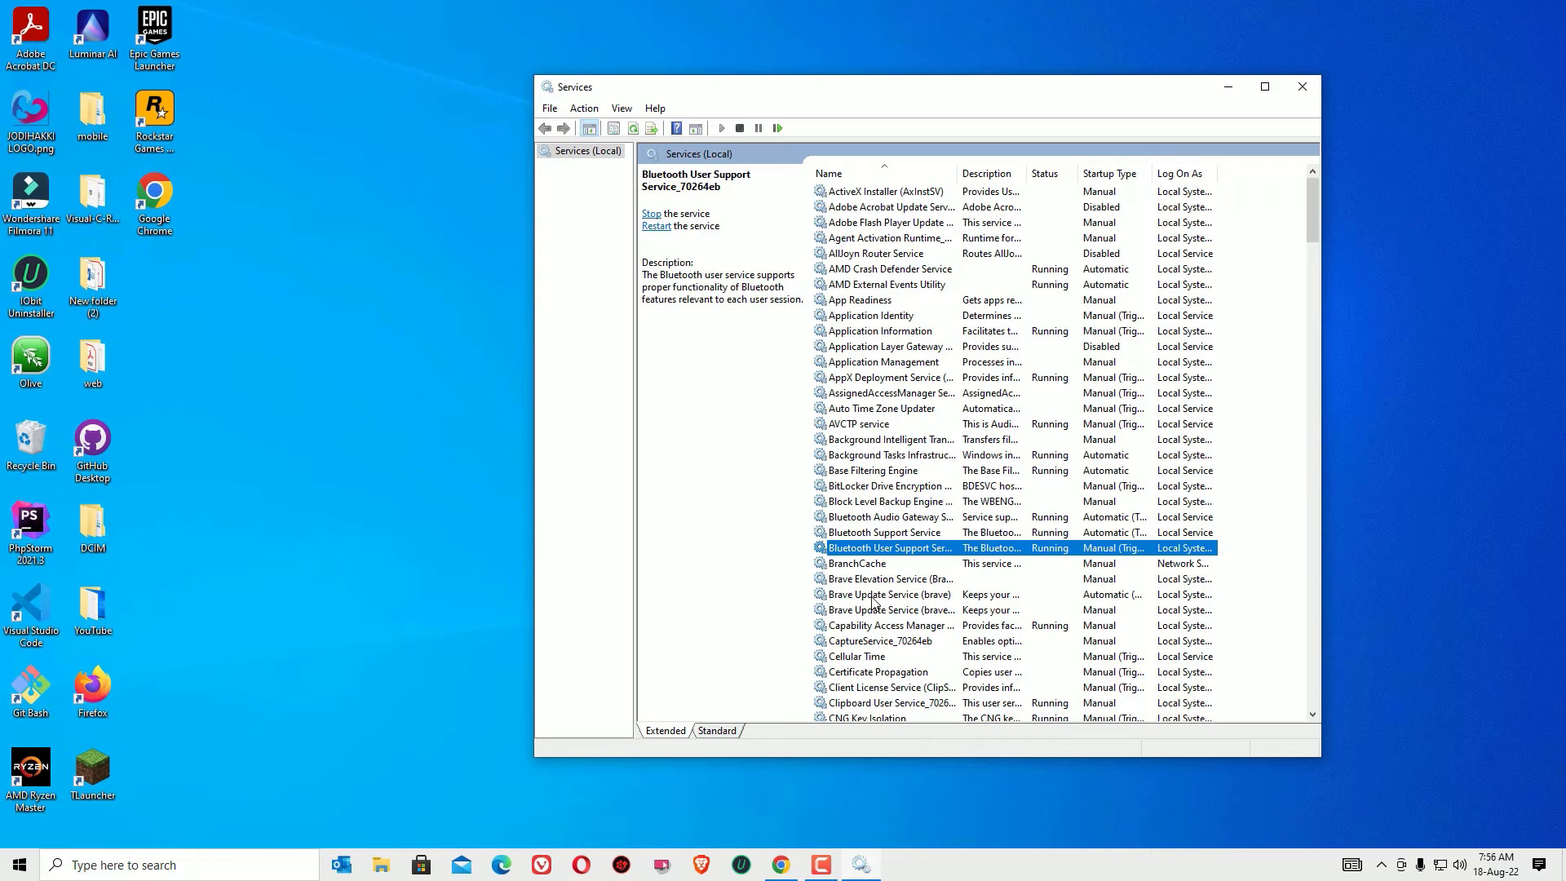
pyautogui.moveTo(1301, 86)
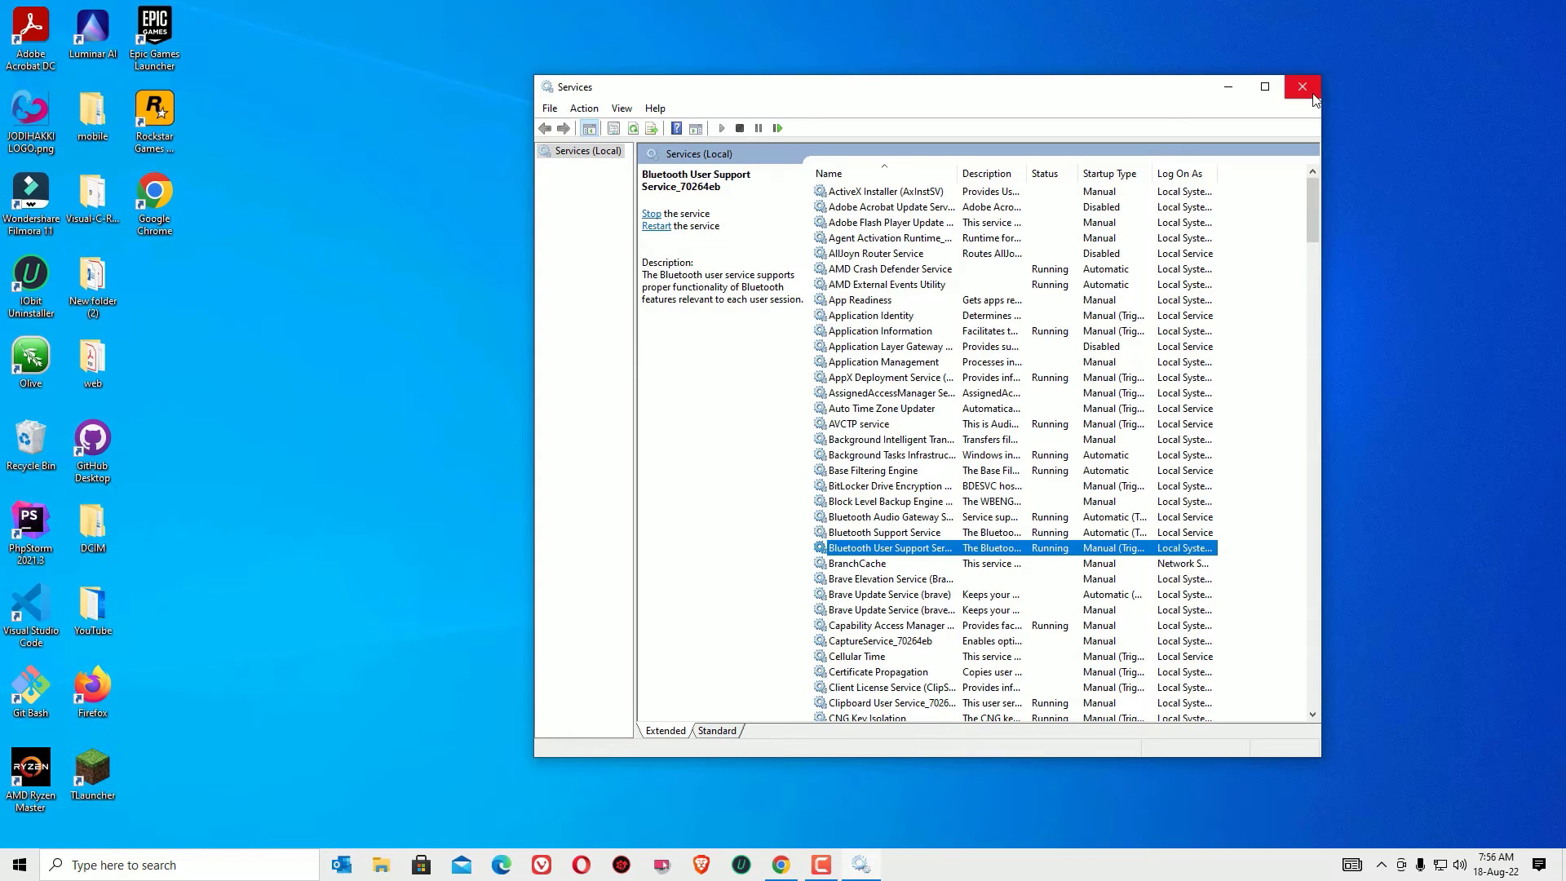
# Close the Services window and return to the desktop with the Start menu open
pyautogui.click(1301, 86)
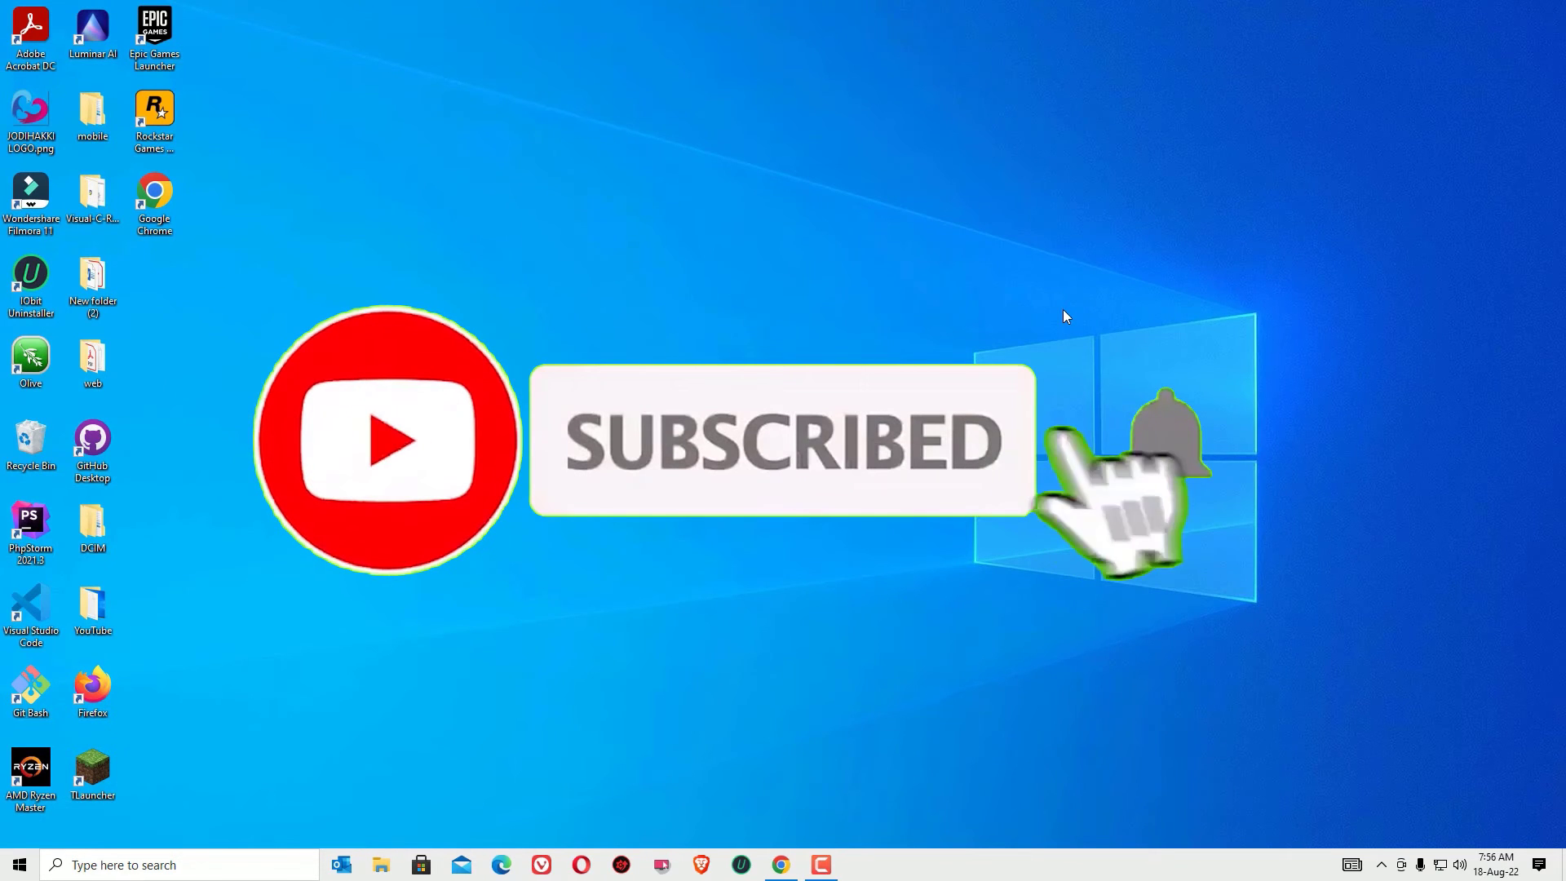
pyautogui.click(1162, 442)
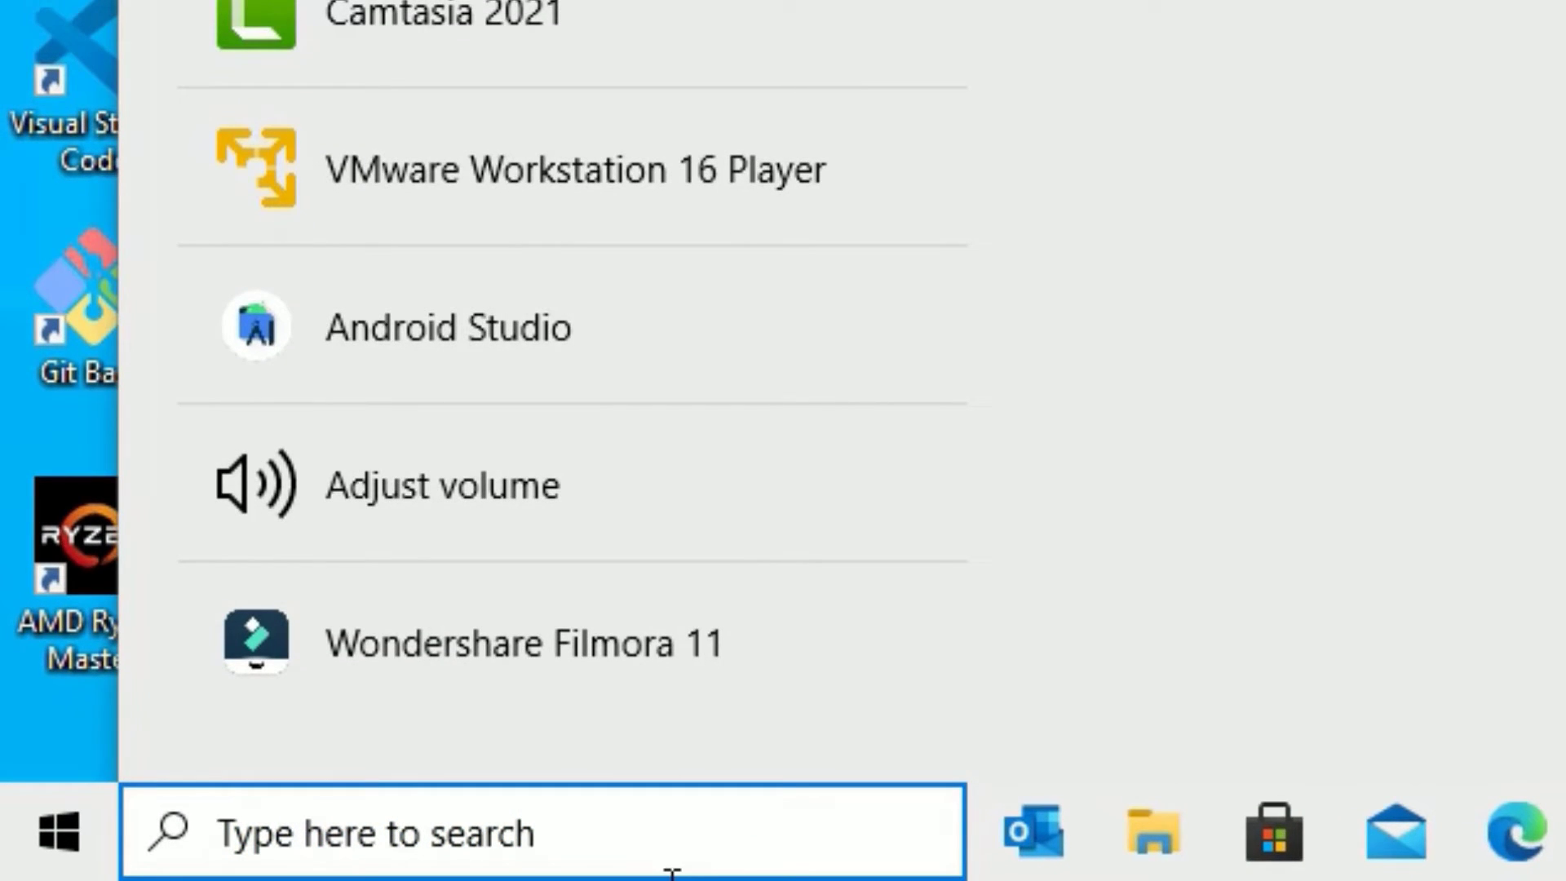
# Start a driver update for the Realtek Bluetooth 4.0 Adapter in Device Manager, then close it
pyautogui.write('device ma')
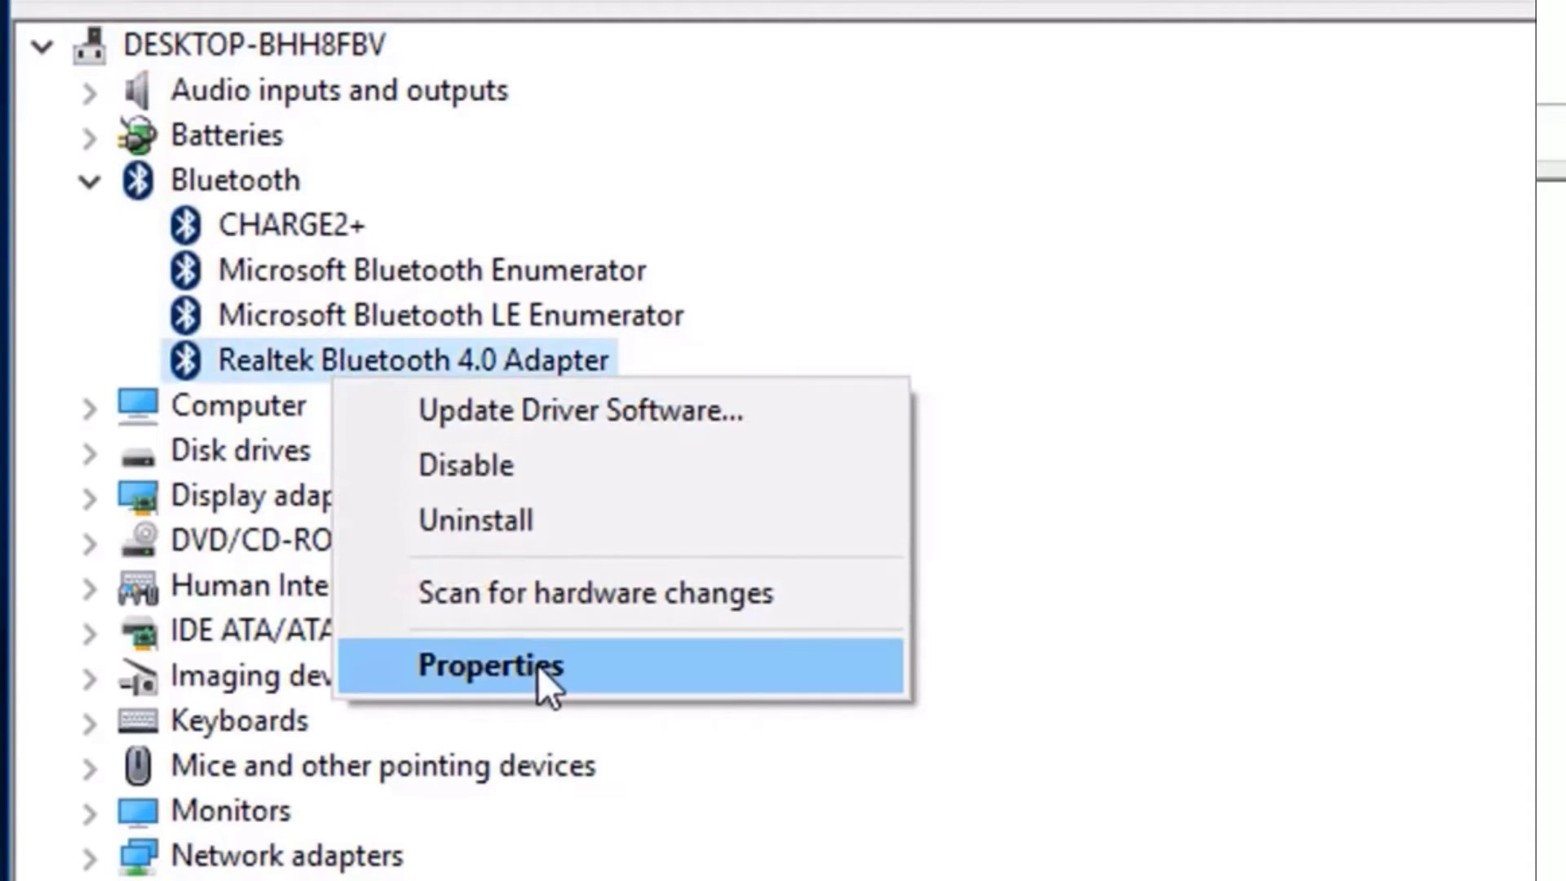
pyautogui.click(486, 666)
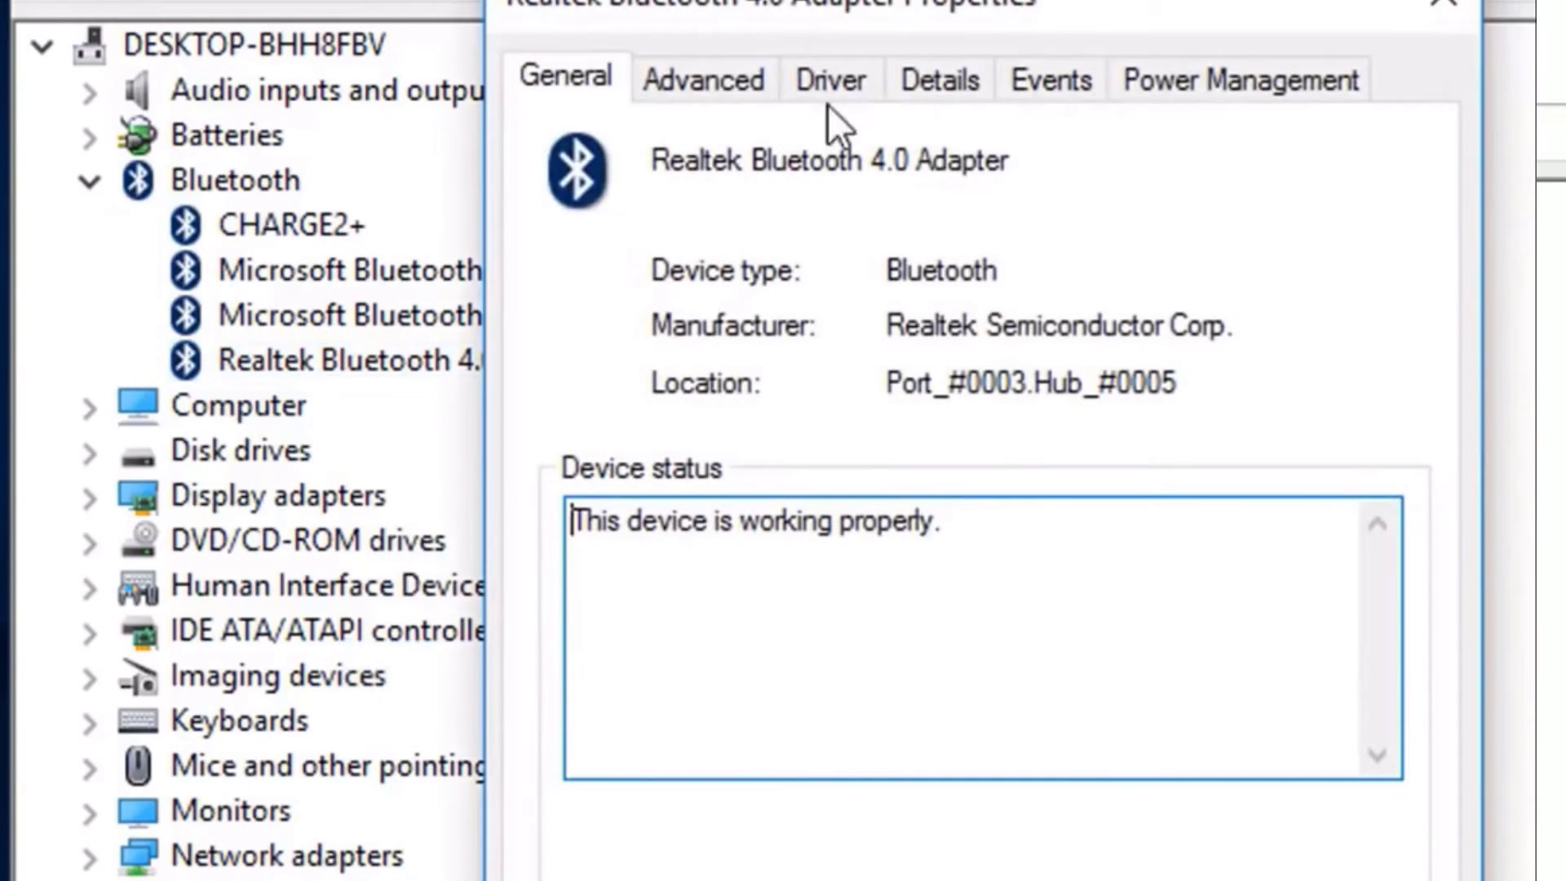
pyautogui.click(830, 79)
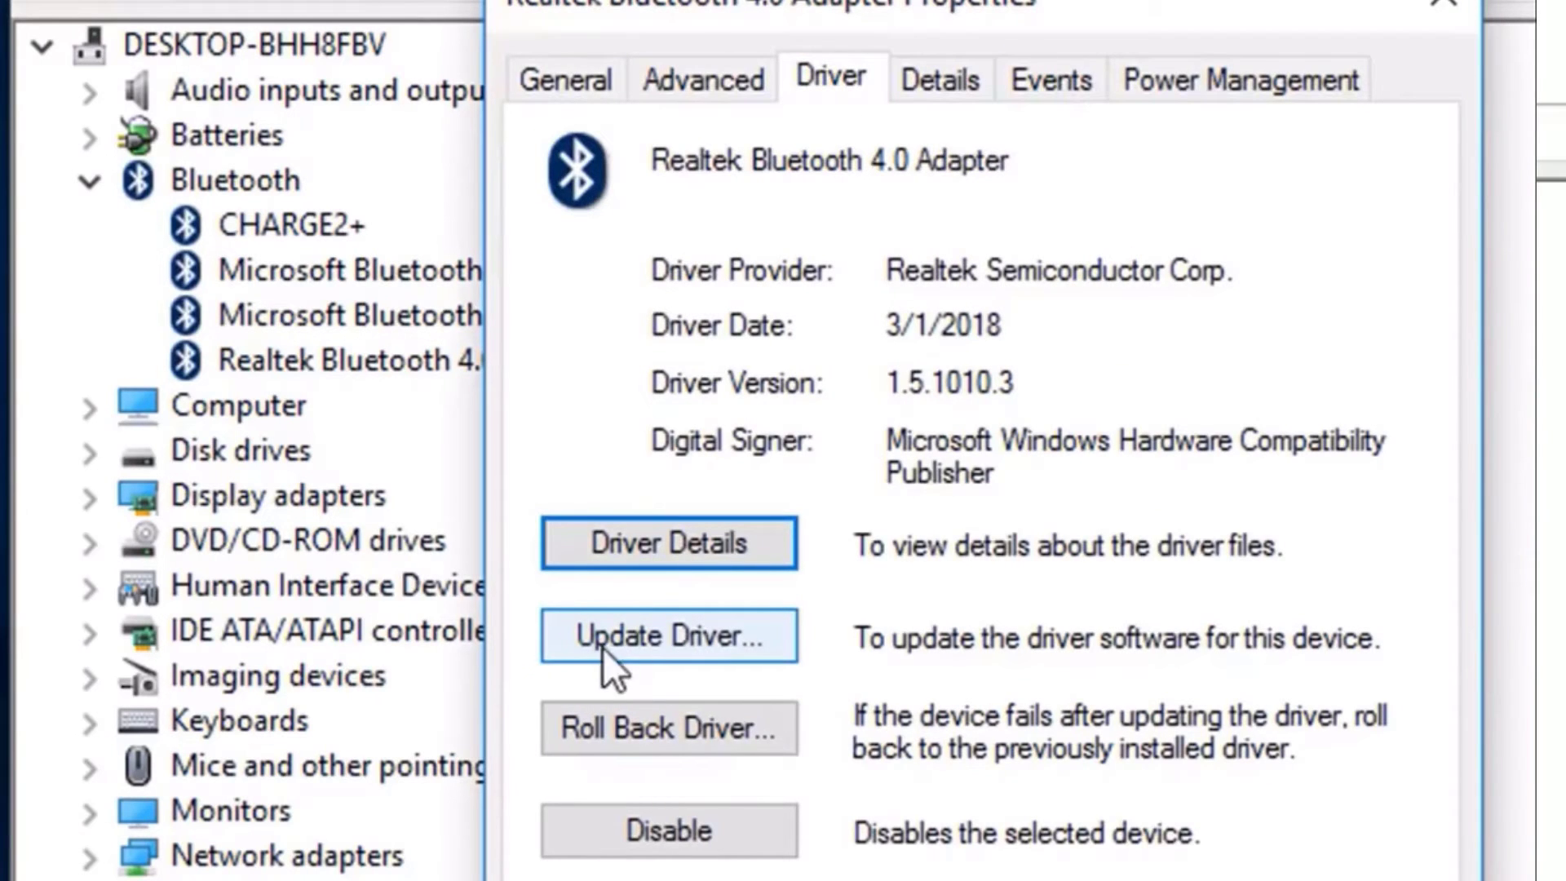
pyautogui.click(669, 634)
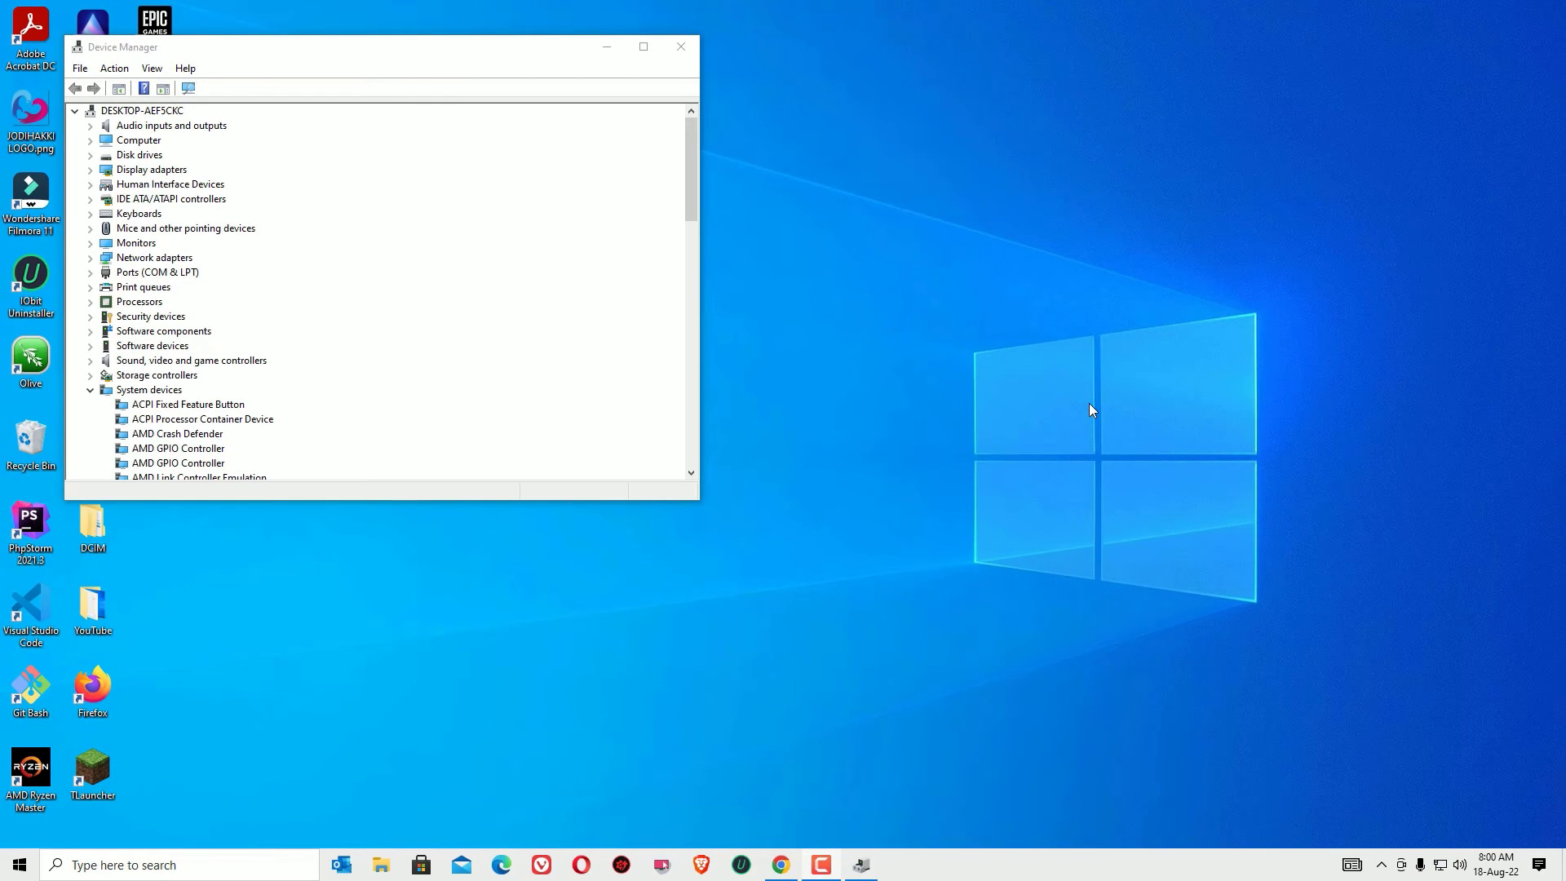
pyautogui.click(680, 45)
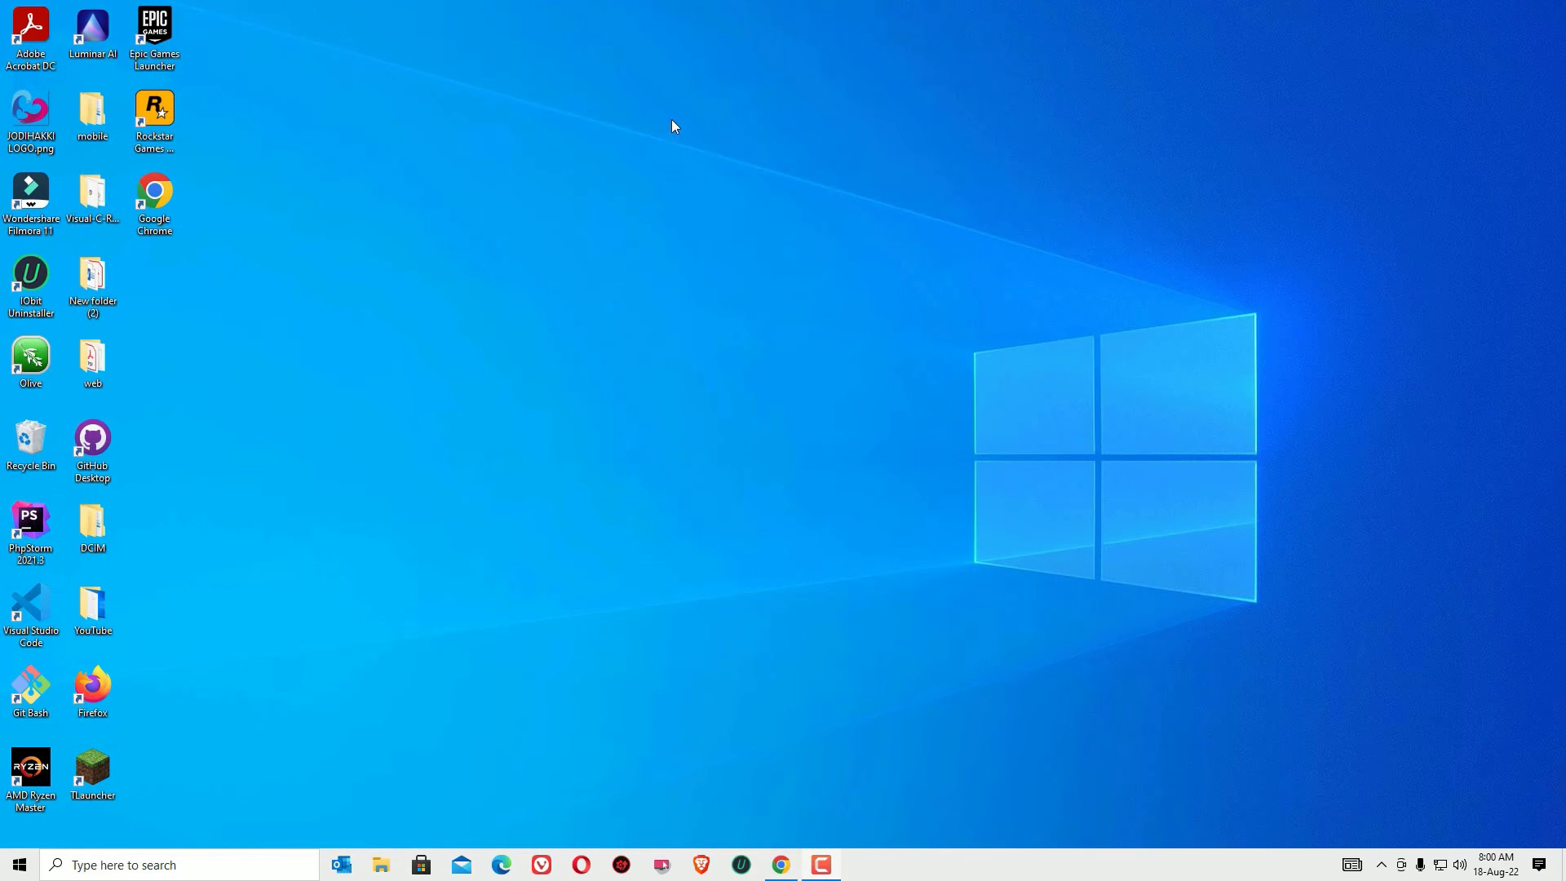
pyautogui.moveTo(665, 261)
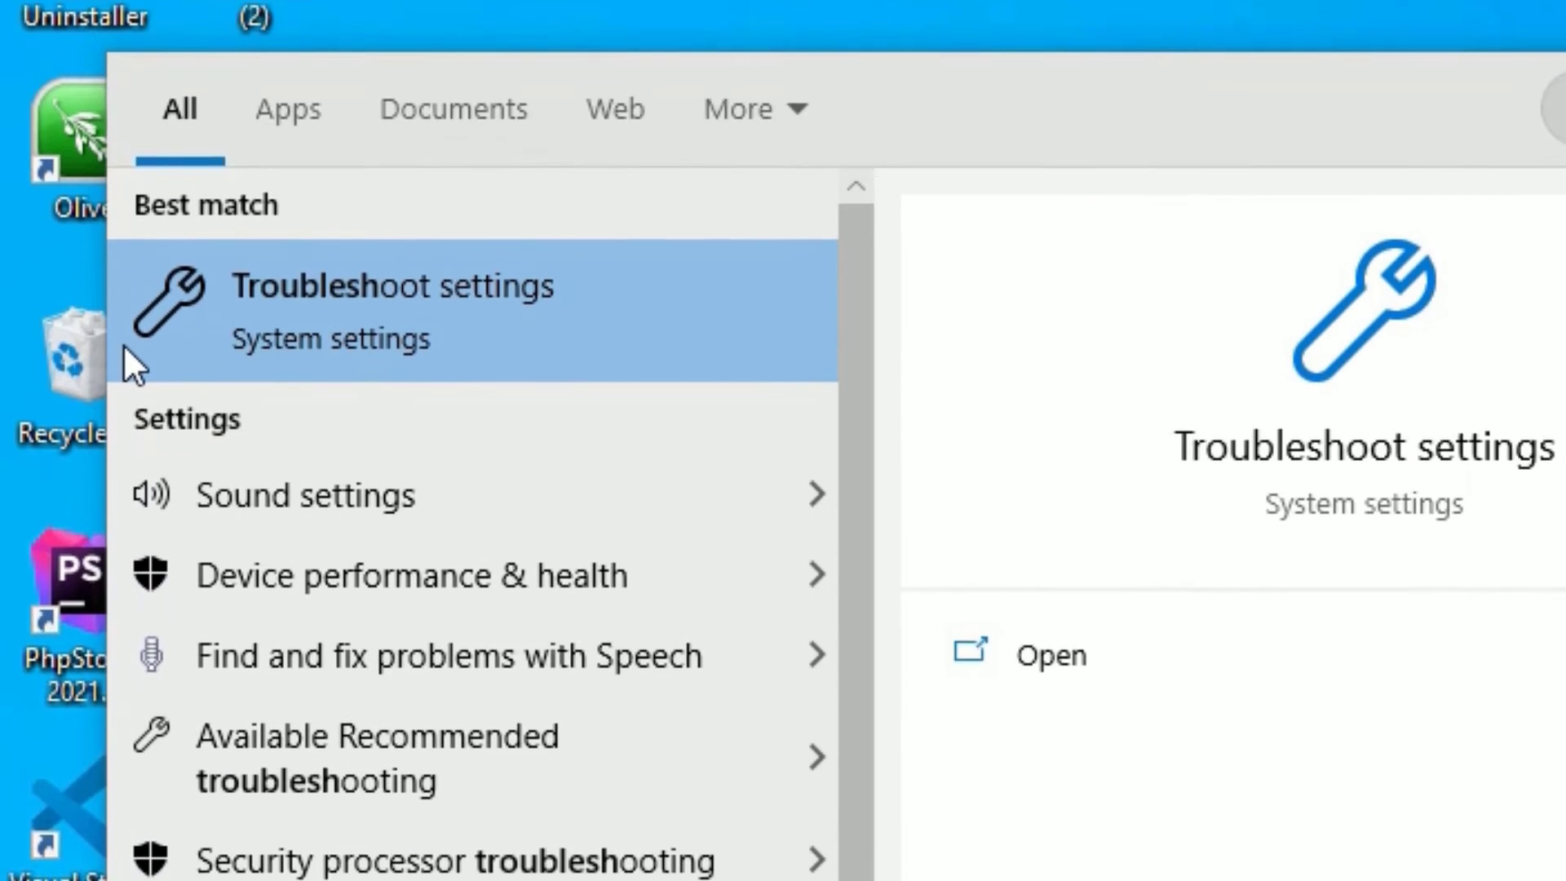
# Run the Bluetooth troubleshooter from the Troubleshoot settings page
pyautogui.click(391, 285)
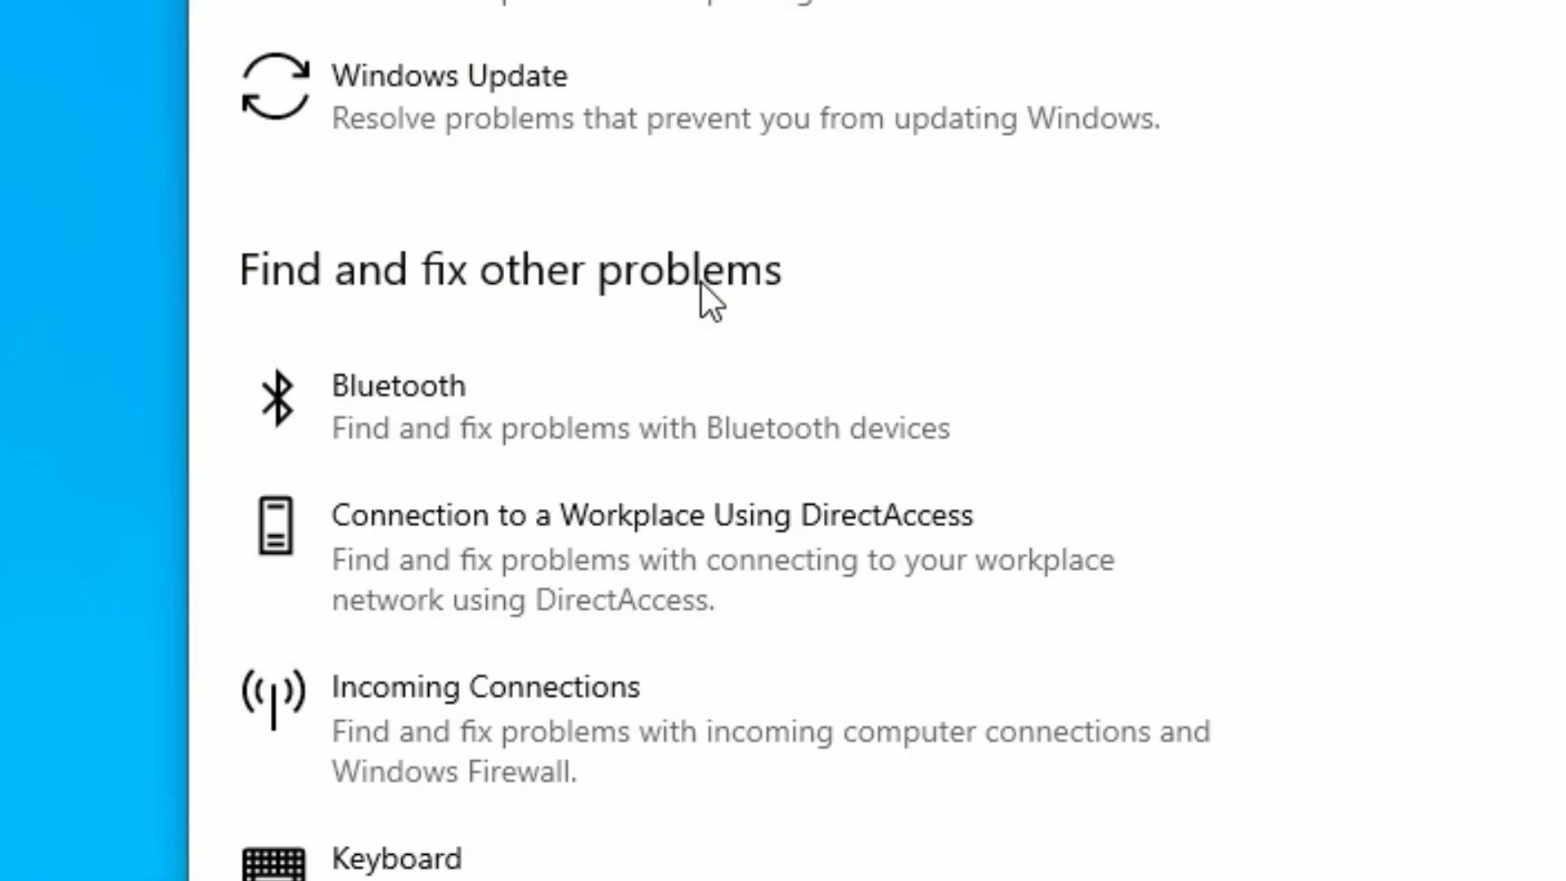
pyautogui.moveTo(306, 493)
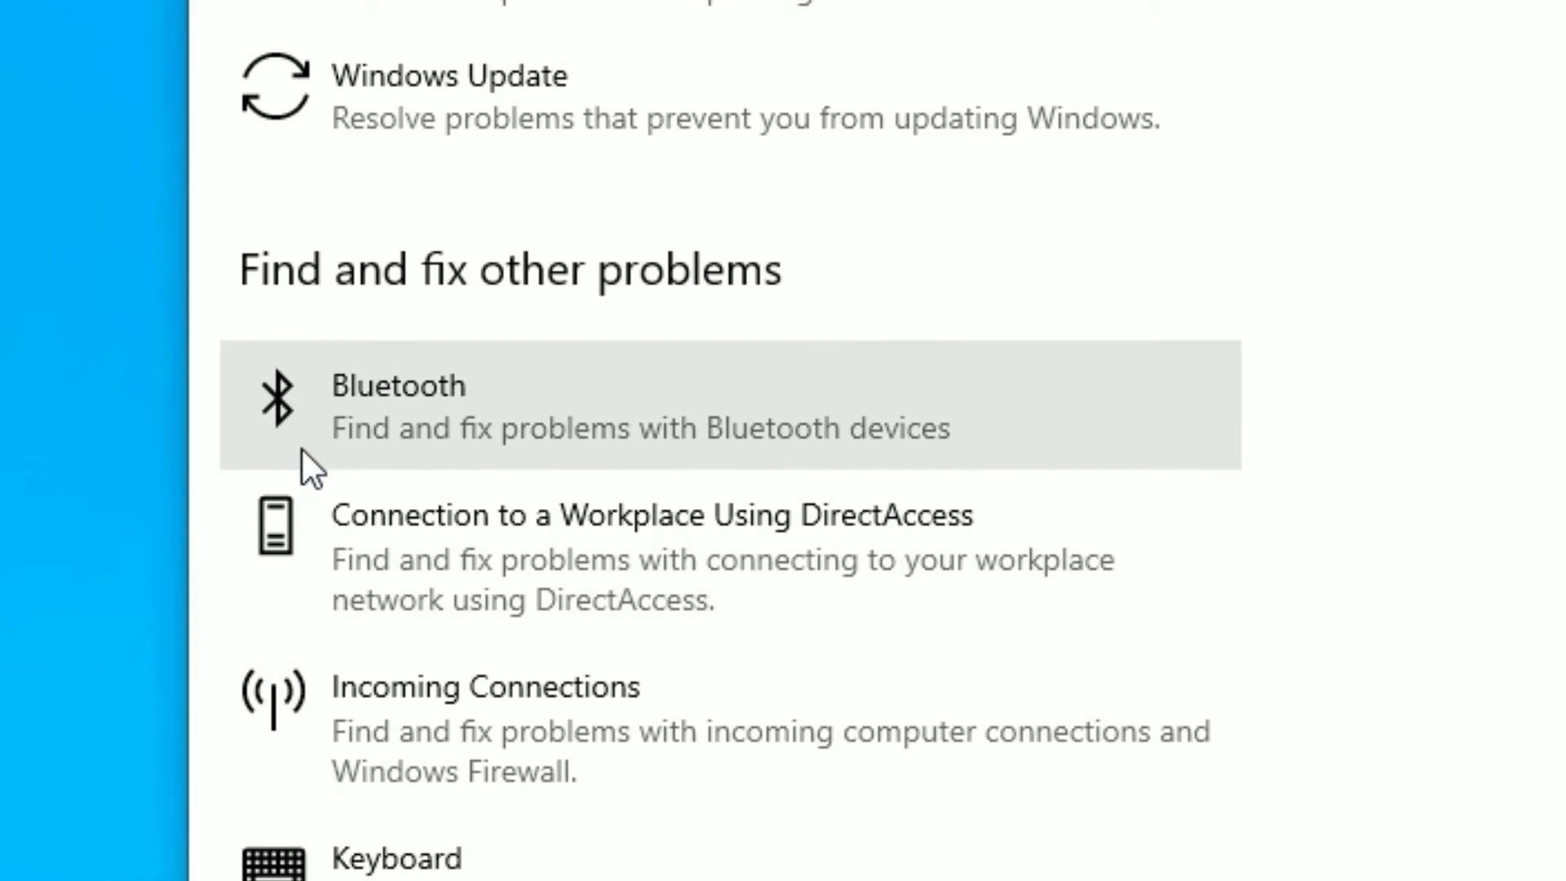
pyautogui.click(427, 408)
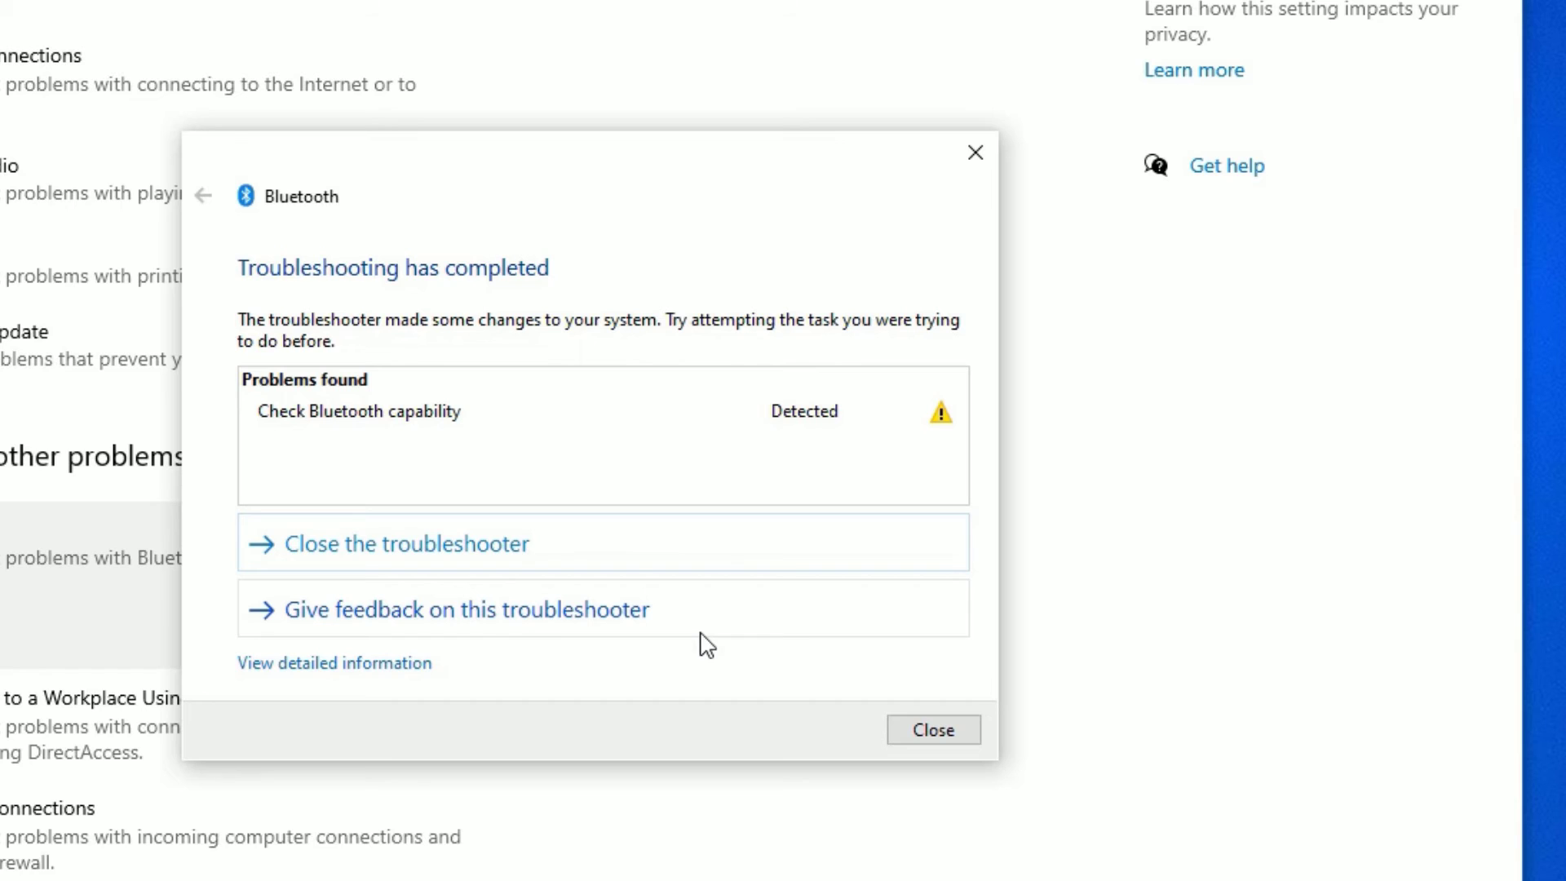
pyautogui.moveTo(529, 531)
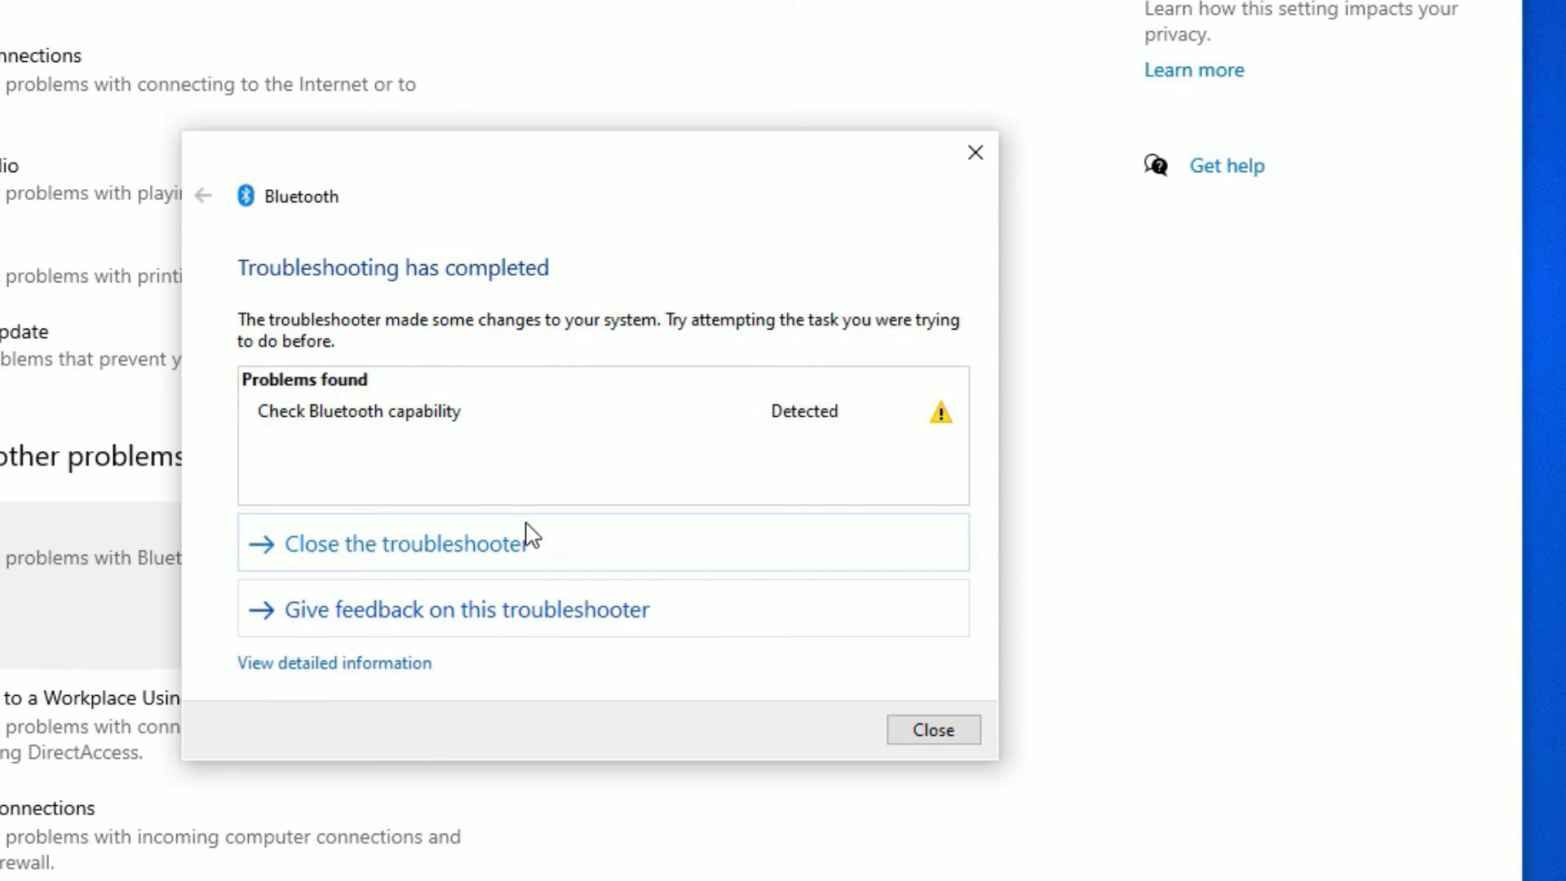
pyautogui.moveTo(278, 456)
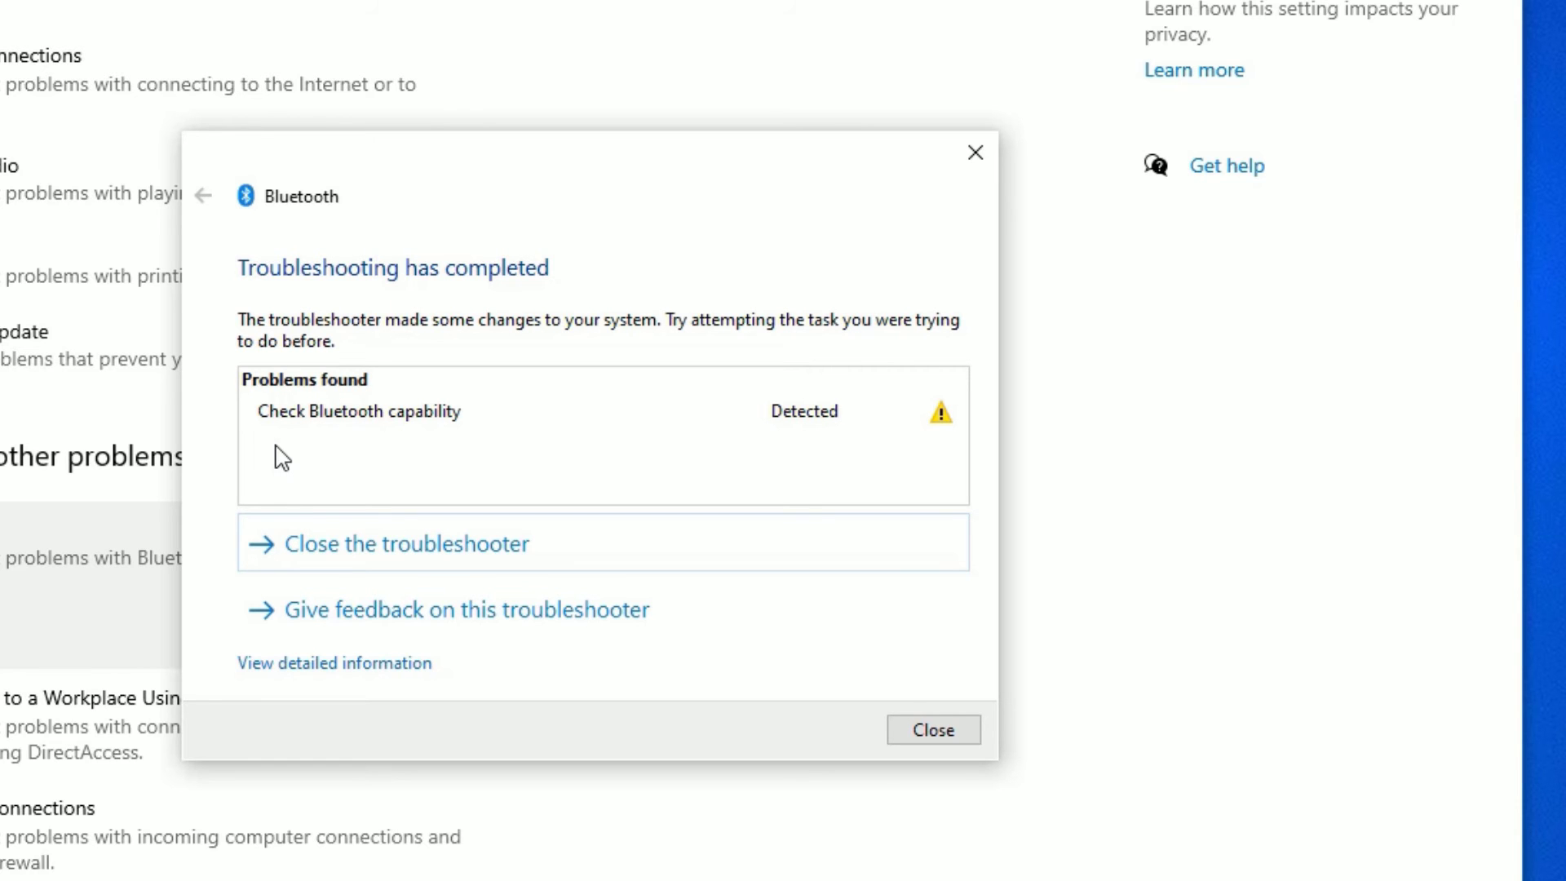
# Close the completed Bluetooth troubleshooter reporting Check Bluetooth capability
pyautogui.click(933, 729)
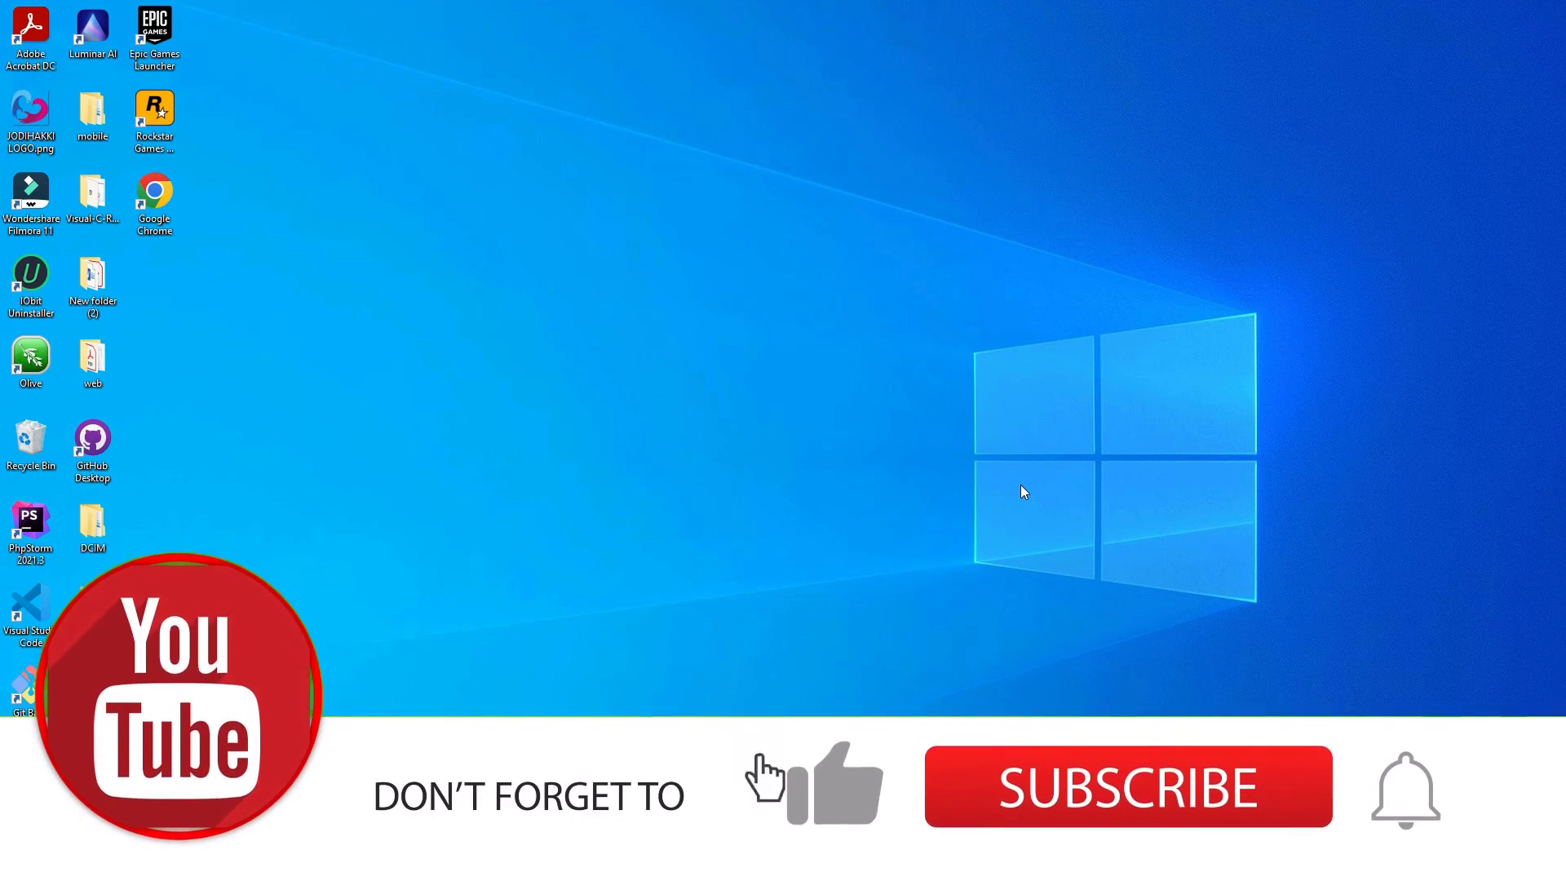
pyautogui.click(1129, 786)
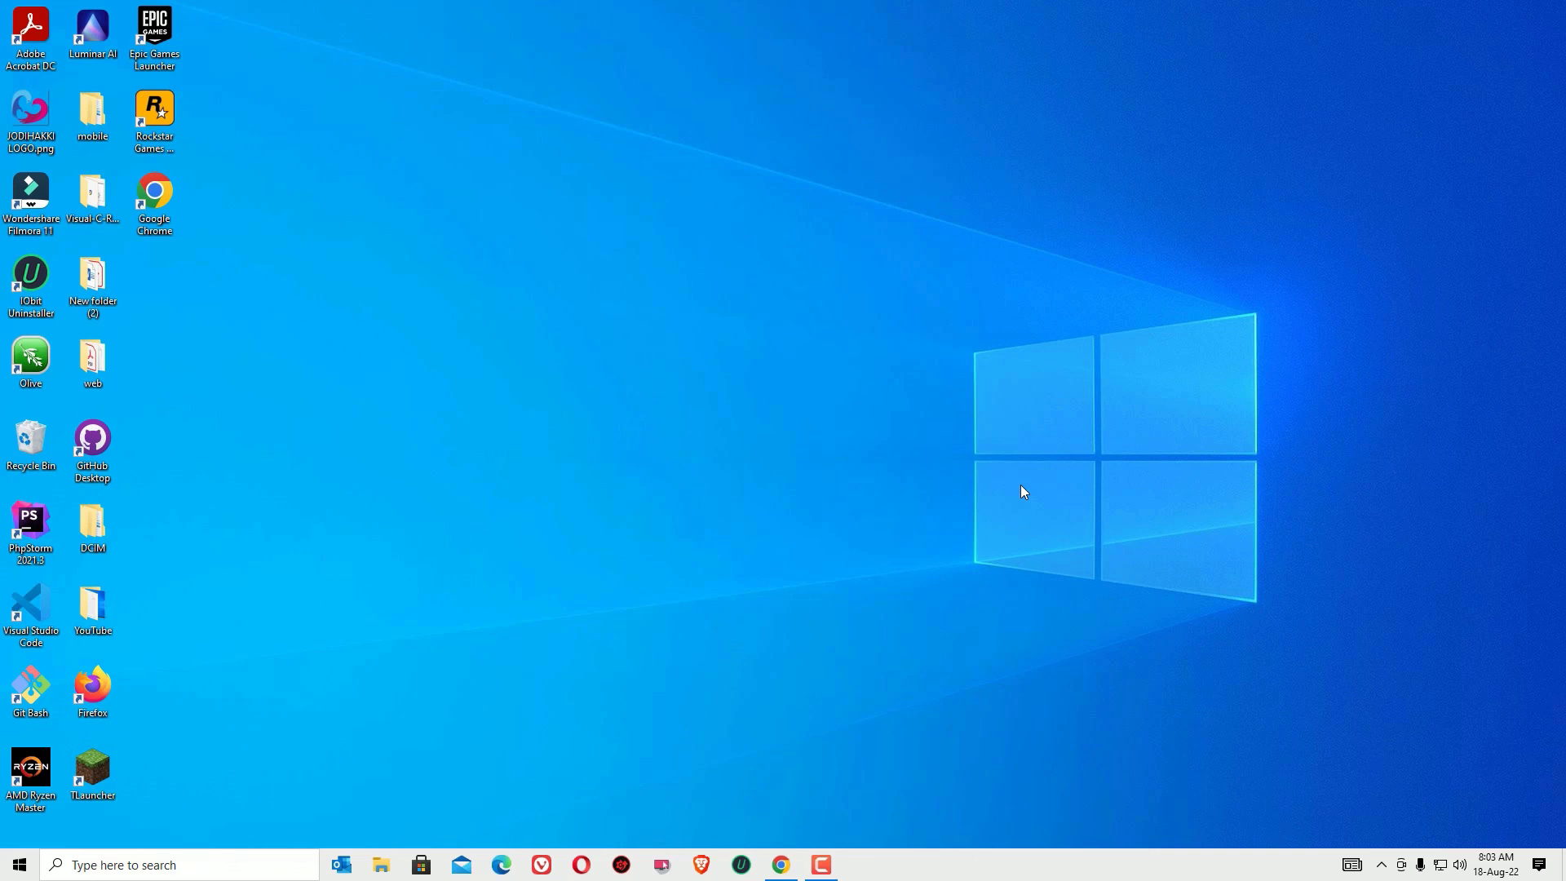
pyautogui.moveTo(1200, 228)
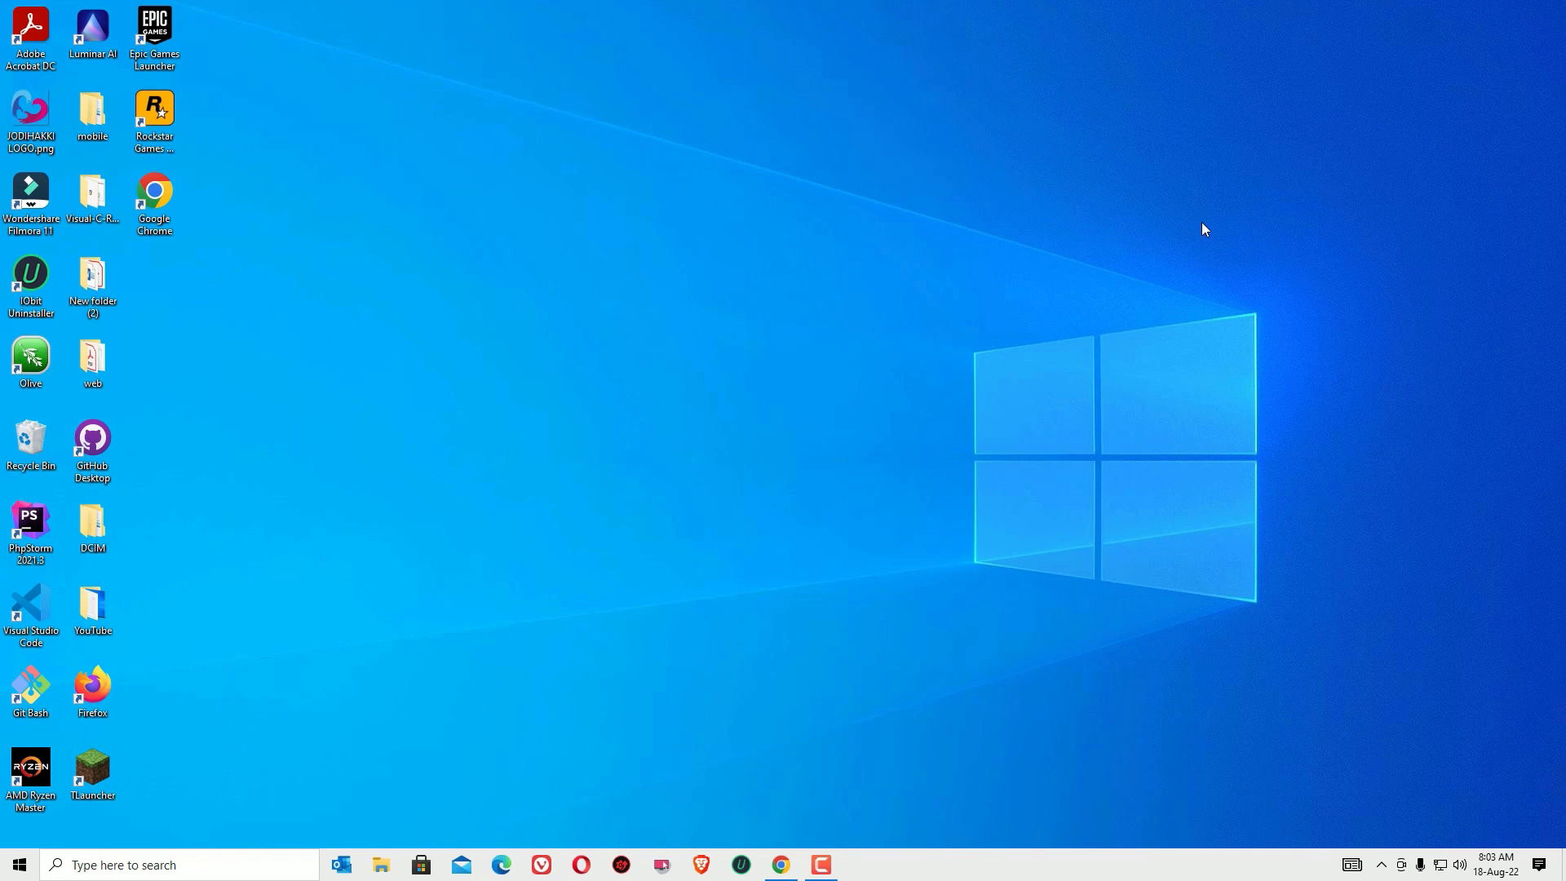